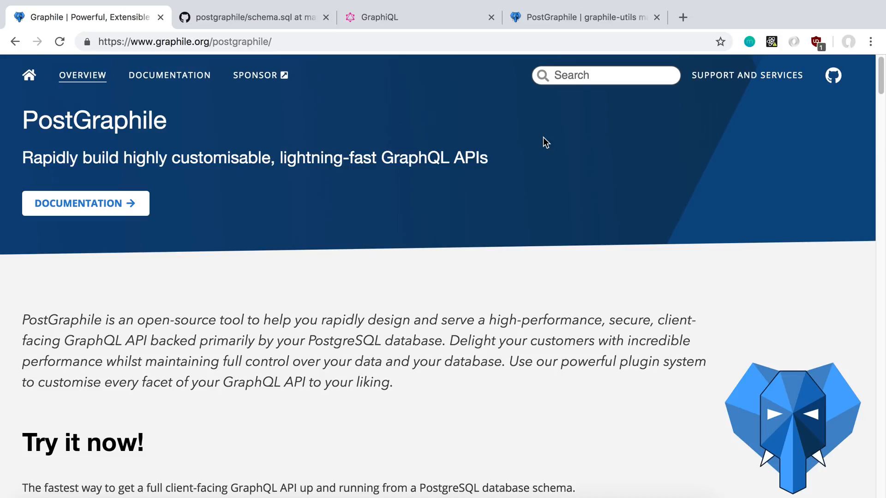
mouse_move(507, 183)
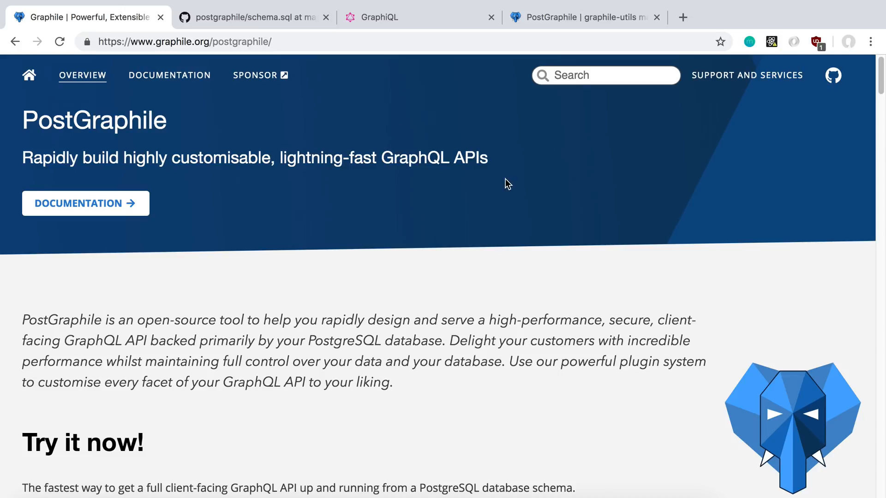
mouse_move(569, 184)
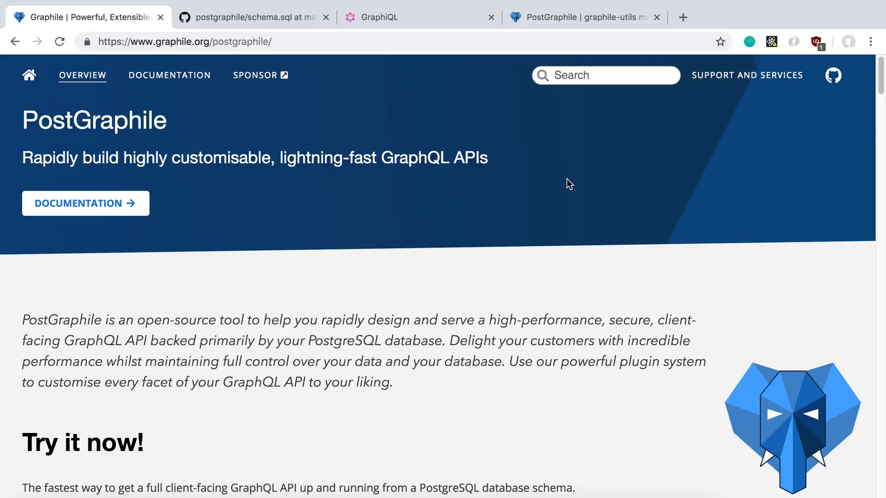
mouse_move(528, 179)
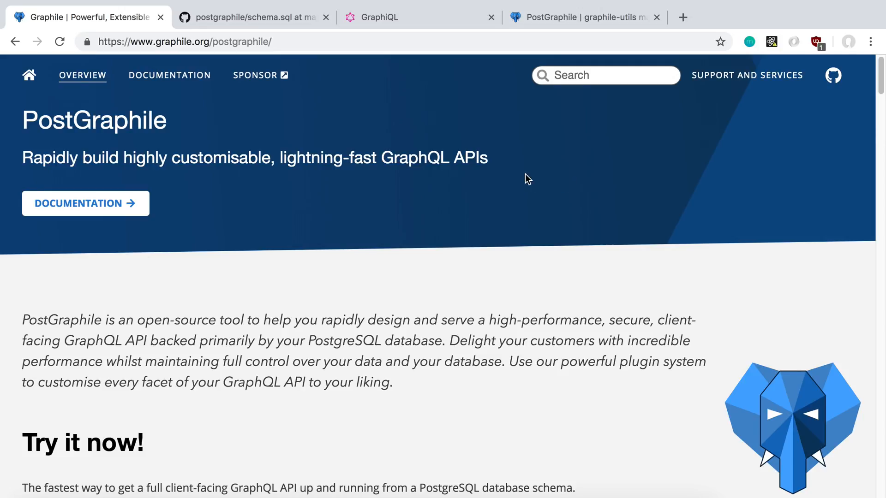
mouse_move(455, 197)
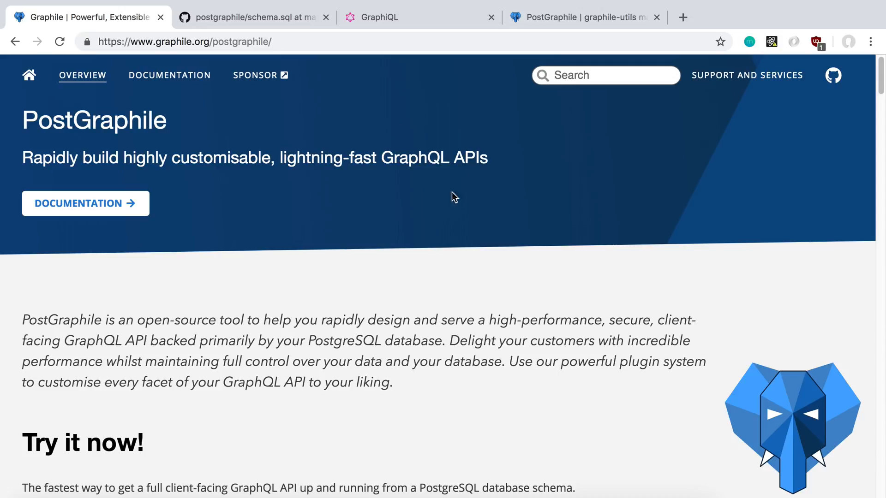
mouse_move(413, 189)
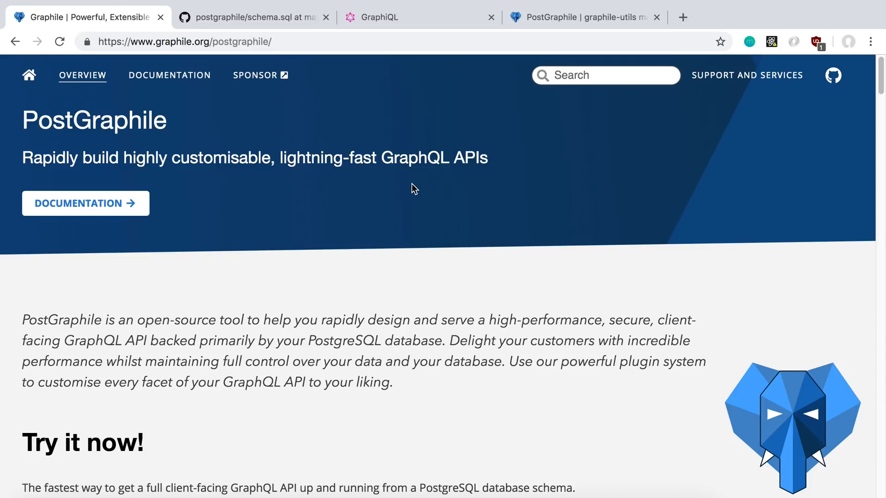
Step: Scroll to 'Try it now!' and highlight the npx postgraphile quick-start command
scroll(down, 3)
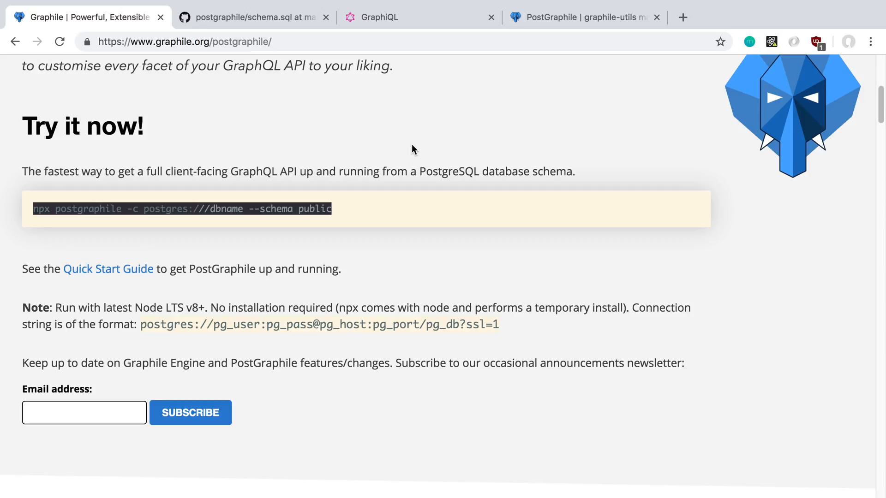
double_click(225, 209)
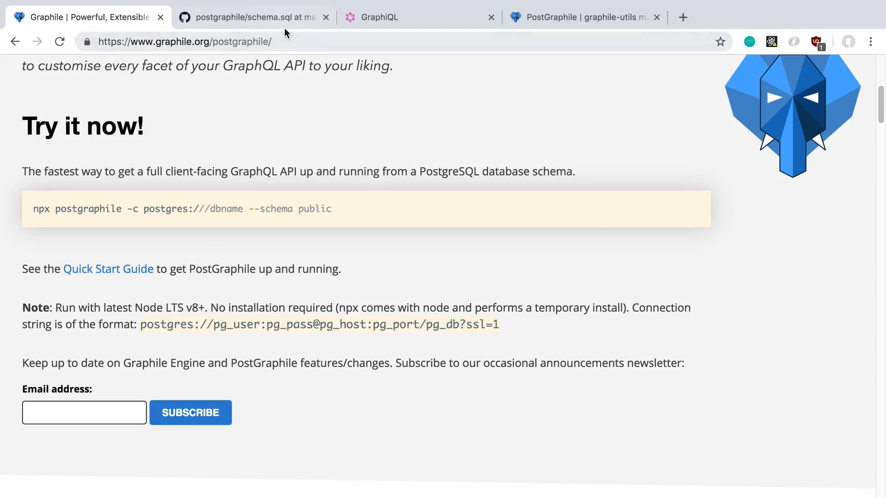
Step: Show the forum_example.person table and its column comments in GitHub's schema.sql
click(254, 17)
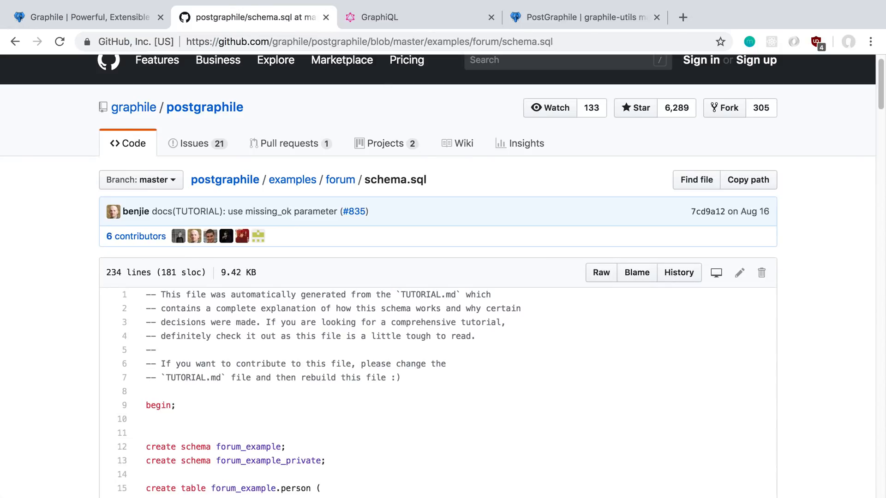
mouse_move(347, 202)
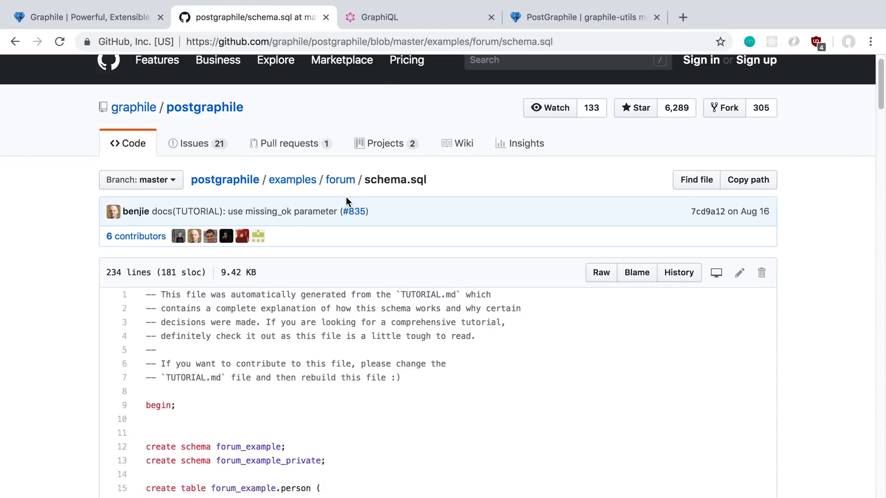
scroll(down, 3)
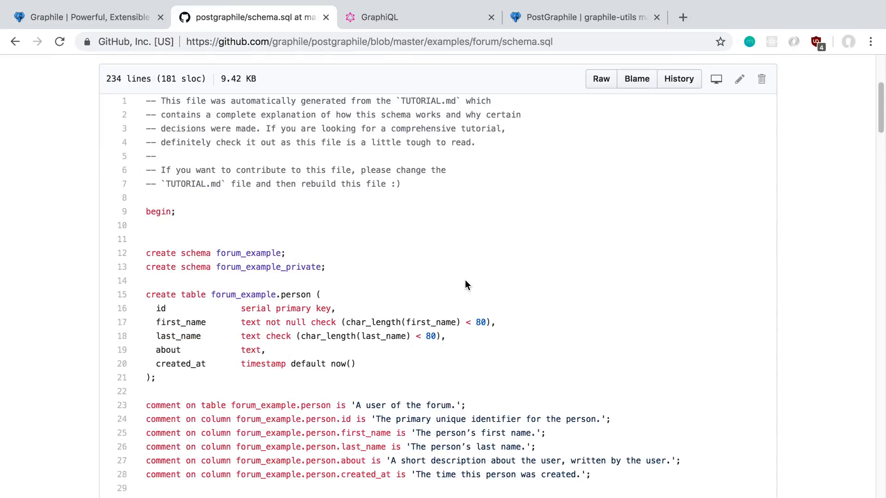
scroll(down, 3)
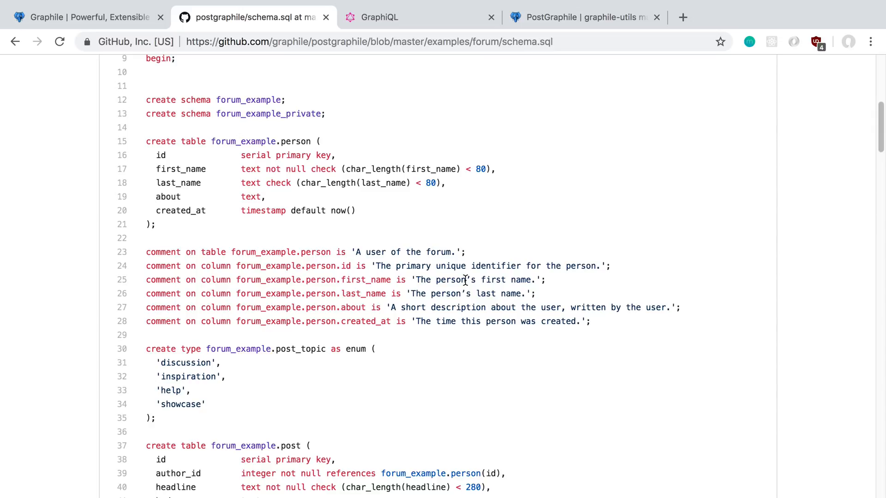
mouse_move(534, 194)
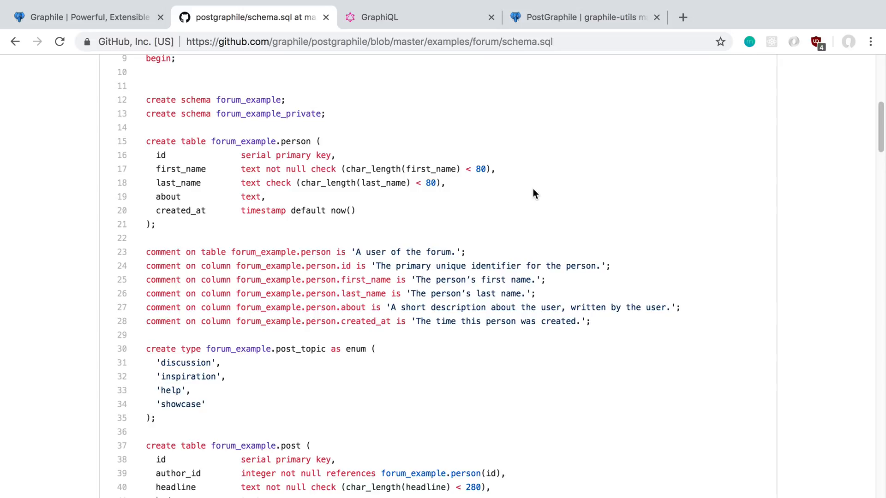
mouse_move(528, 196)
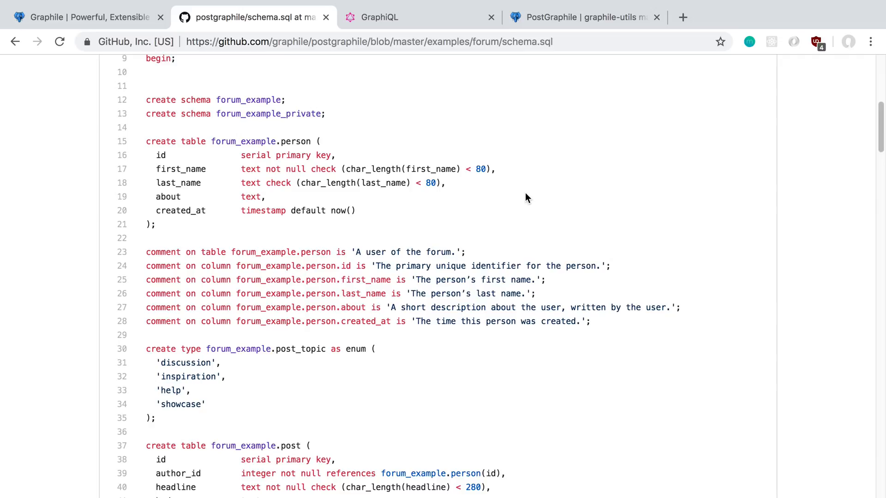
mouse_move(598, 179)
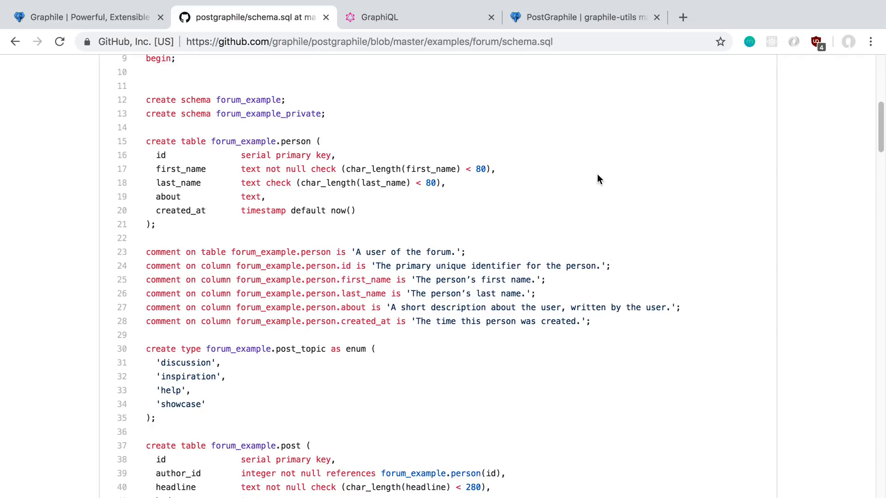
mouse_move(605, 329)
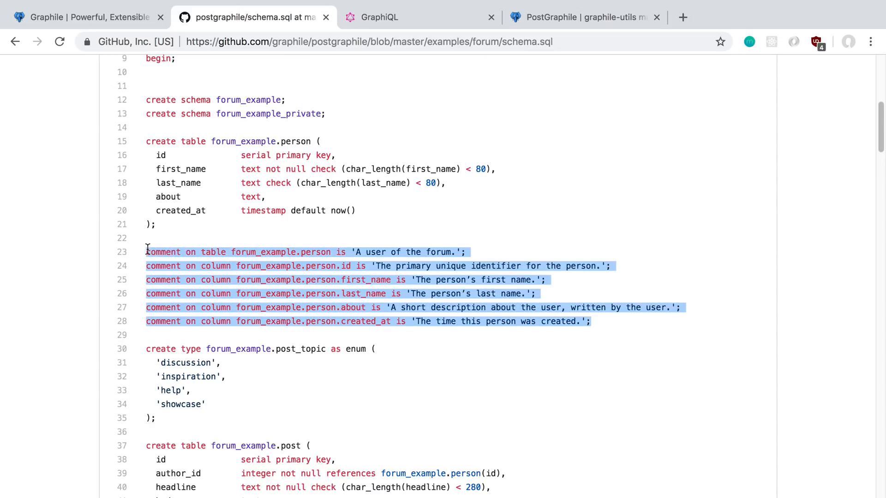
Step: Scroll schema.sql down past the person comments to the person_full_name function
click(252, 220)
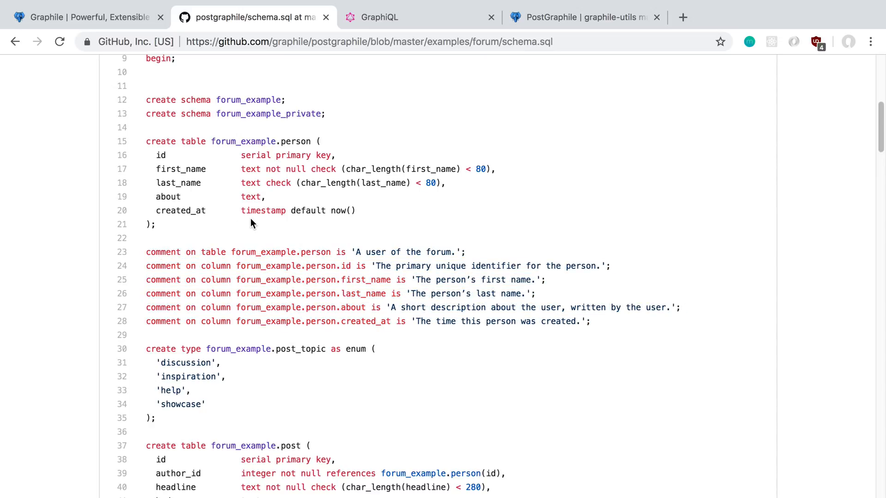
mouse_move(327, 252)
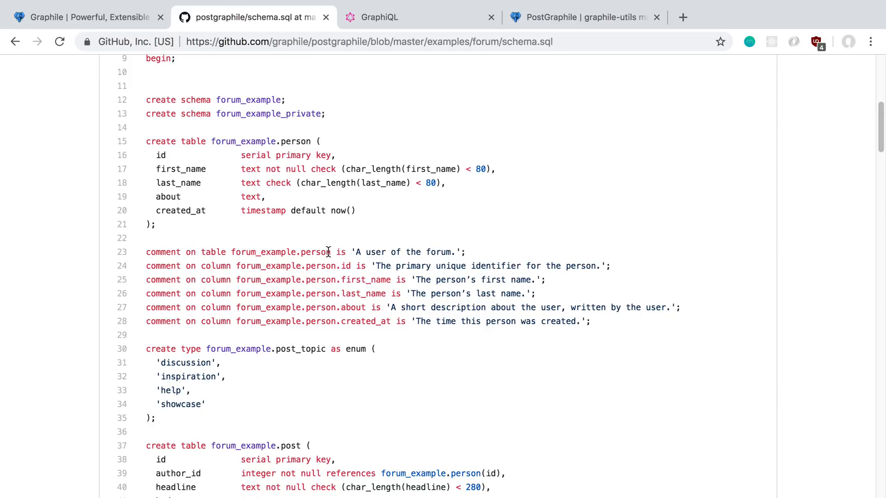
mouse_move(339, 232)
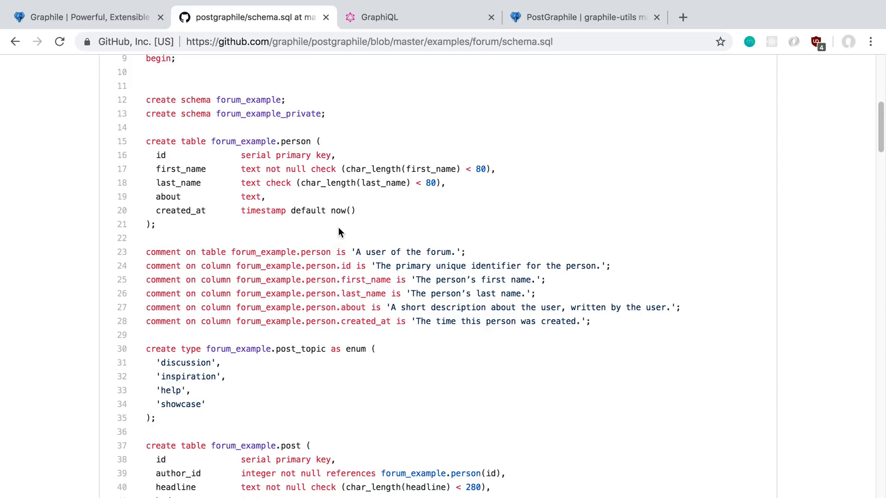
mouse_move(491, 325)
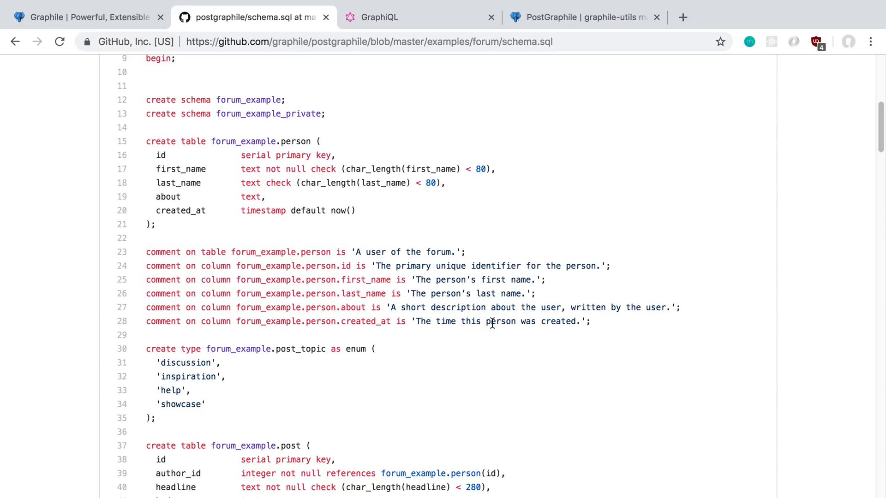
mouse_move(203, 238)
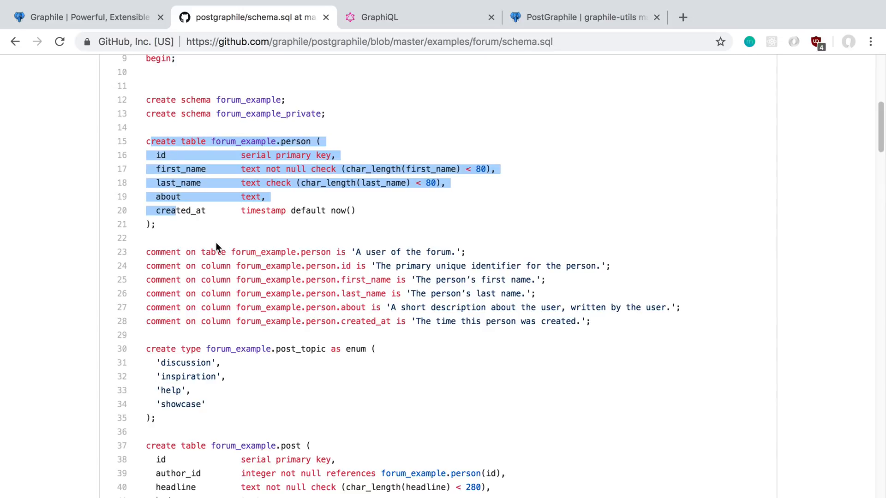
scroll(down, 3)
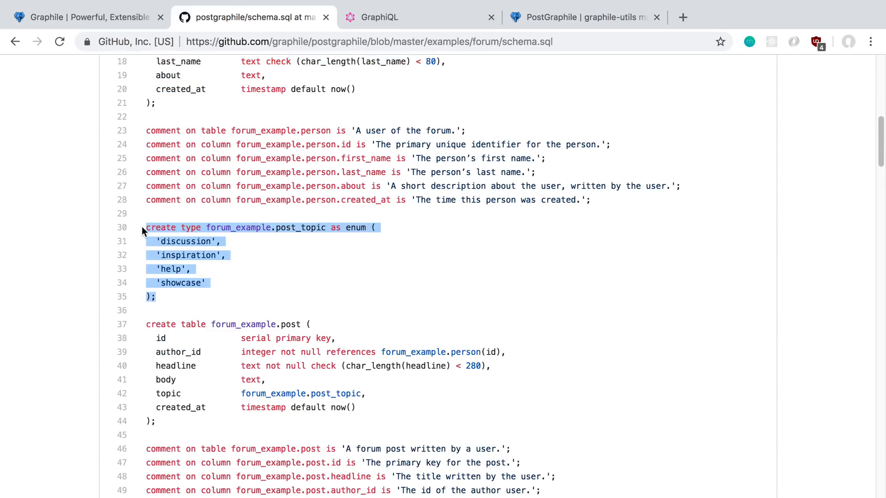
scroll(down, 3)
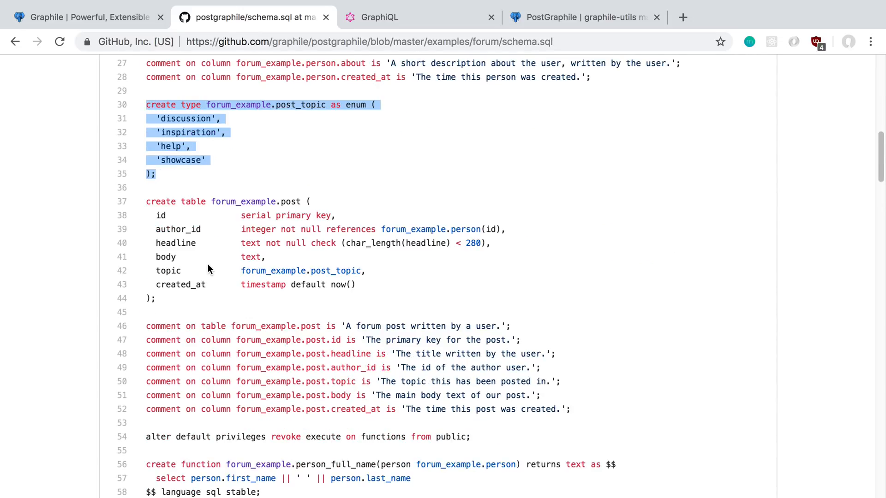
scroll(down, 3)
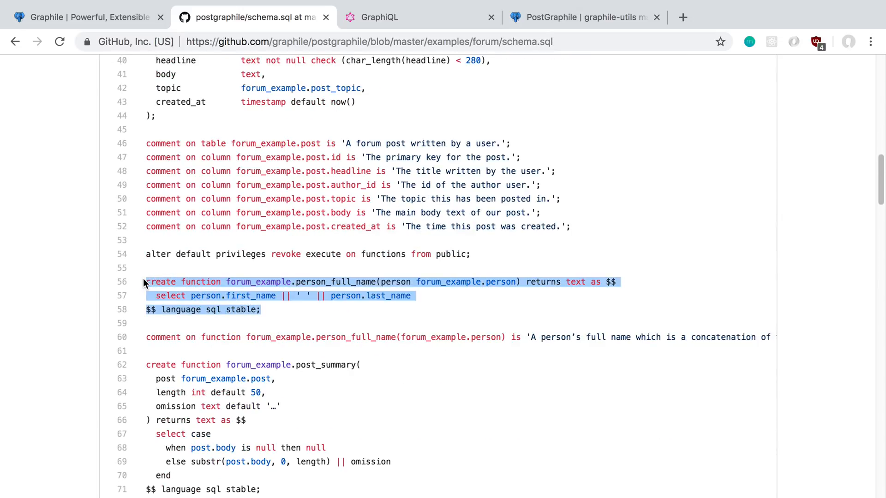
Step: Scroll back up to the post_topic enum and forum_example.post table definitions
click(169, 267)
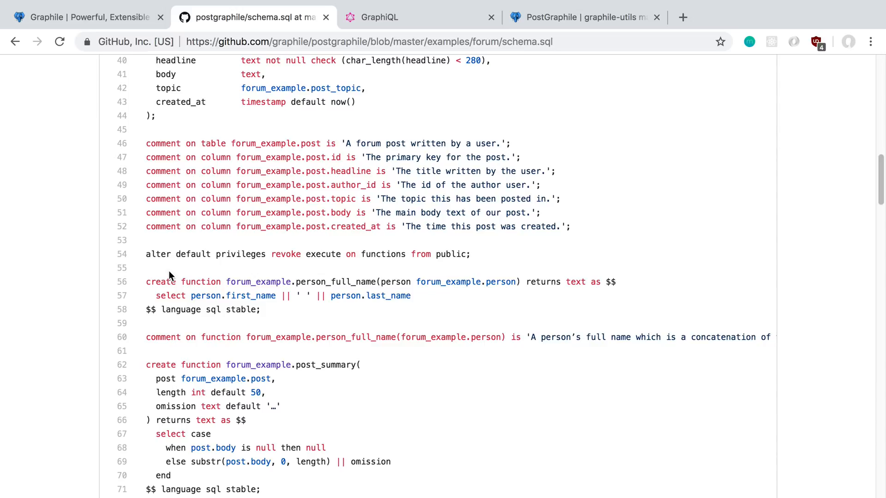
mouse_move(249, 355)
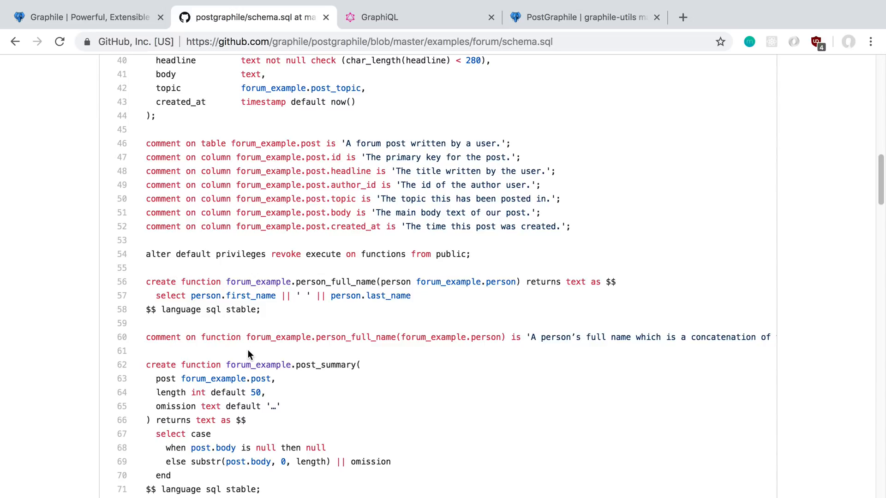
scroll(up, 3)
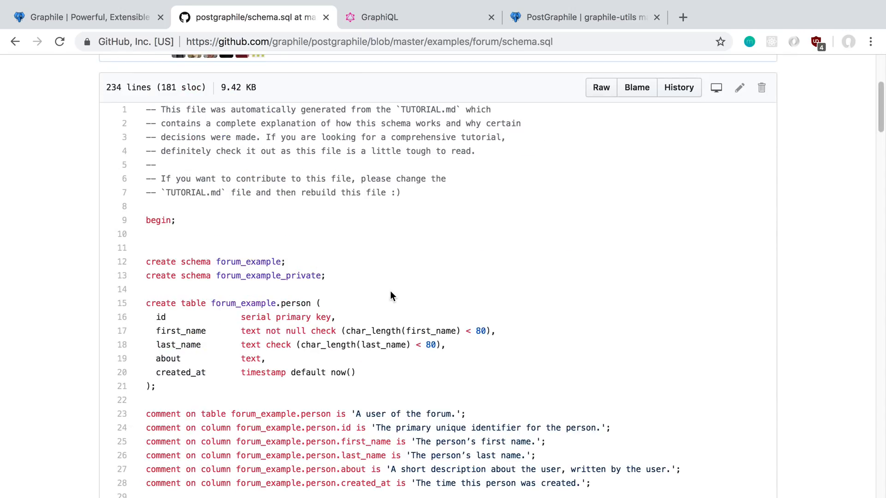
scroll(up, 3)
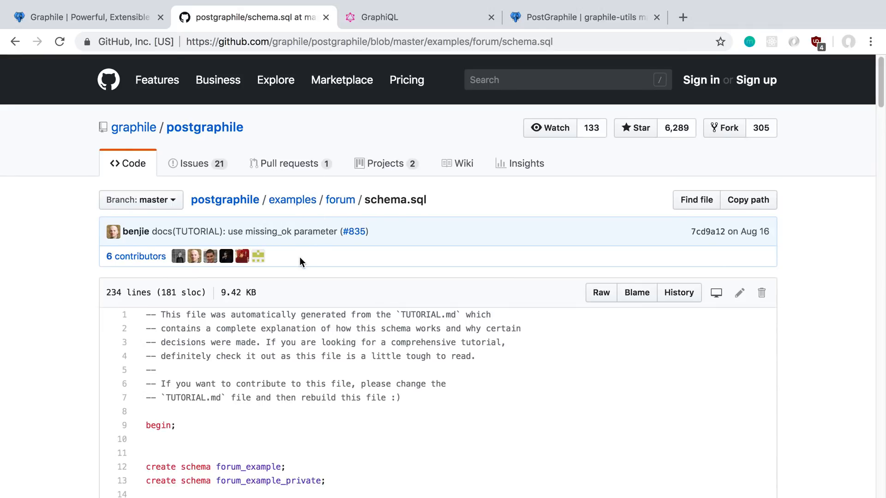
scroll(down, 3)
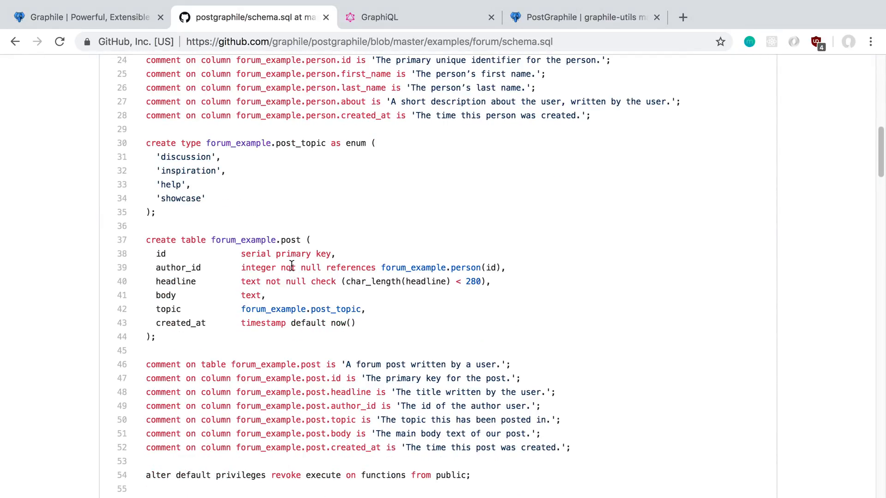
scroll(up, 3)
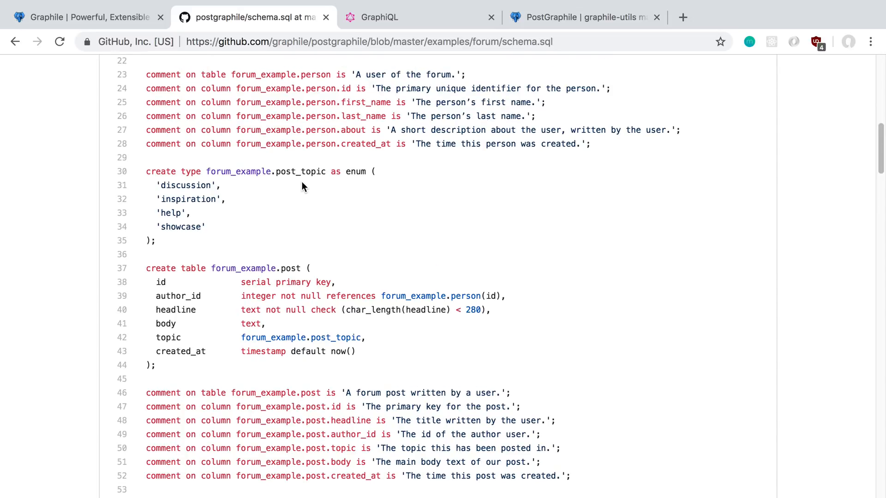
scroll(up, 3)
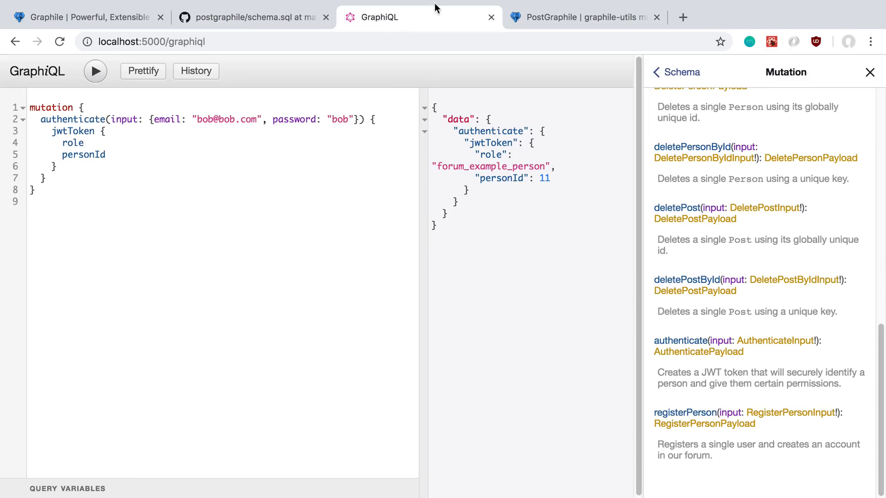
mouse_move(222, 238)
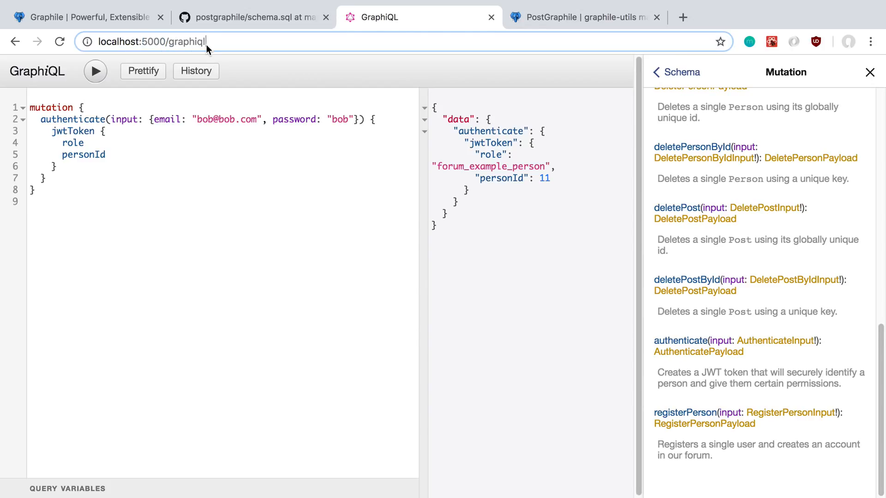
Step: Scroll GraphiQL's Mutation fields from createPerson down to authenticate and registerPerson
click(253, 214)
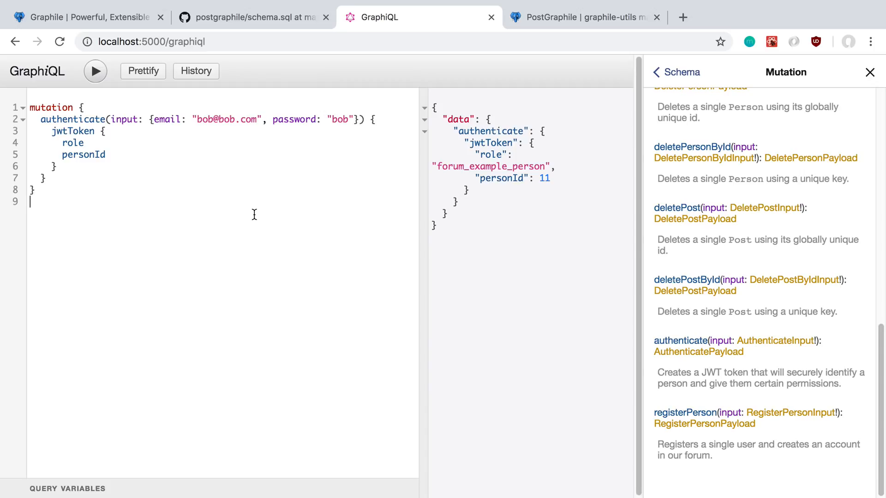
mouse_move(535, 162)
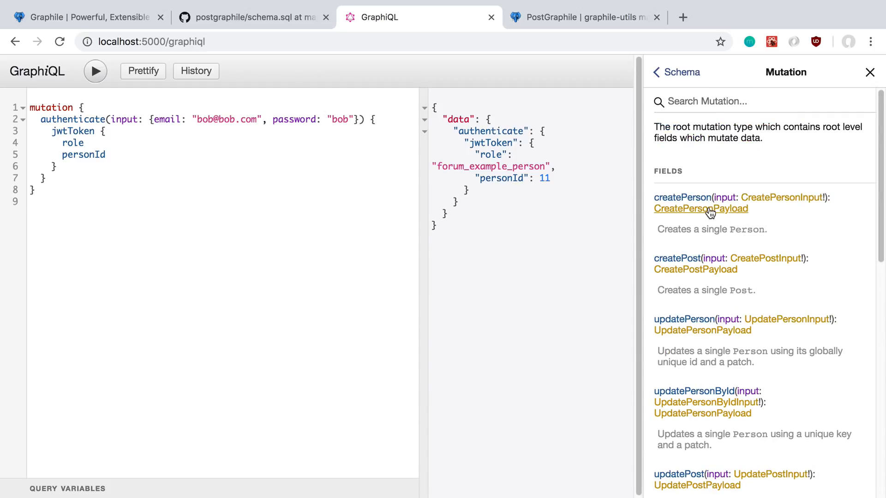
scroll(down, 3)
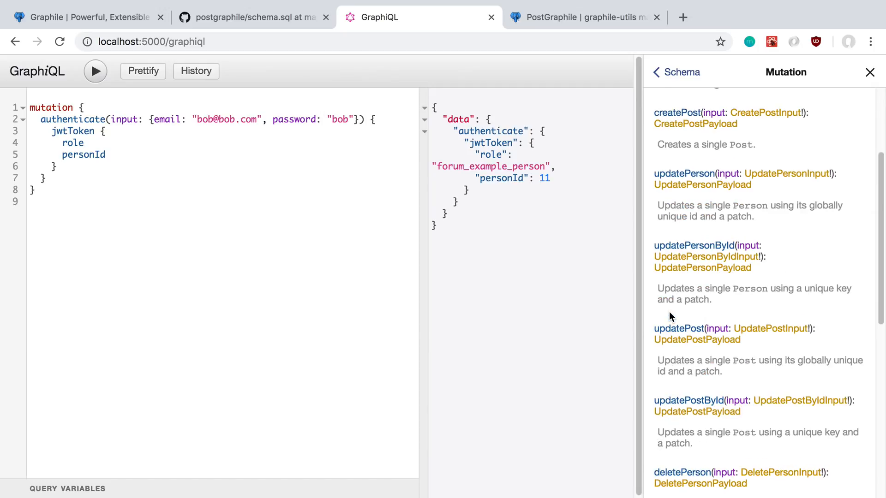
scroll(down, 3)
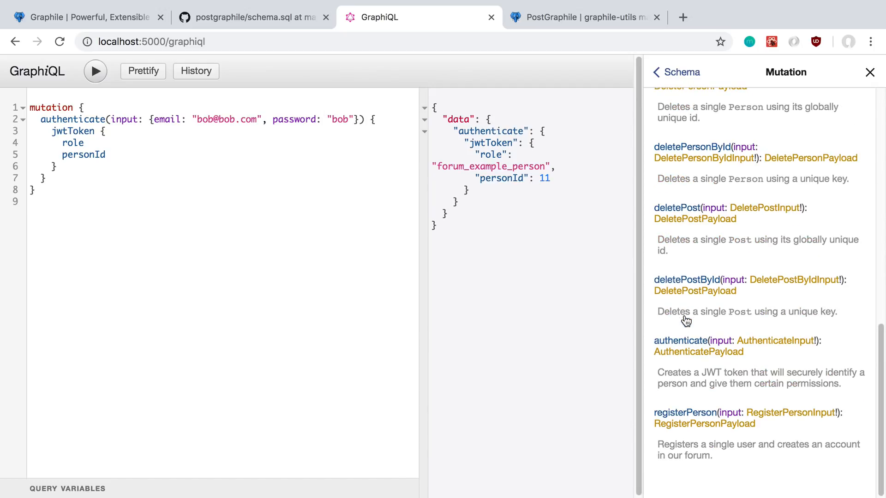
mouse_move(490, 312)
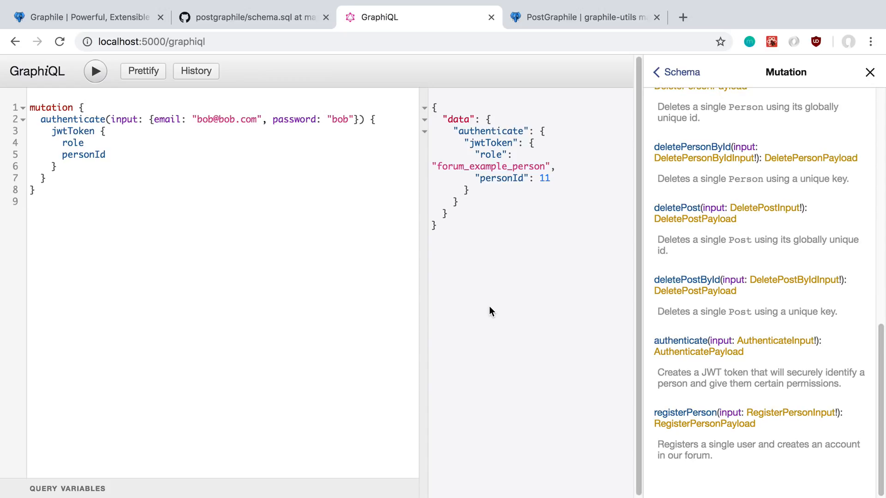
mouse_move(705, 437)
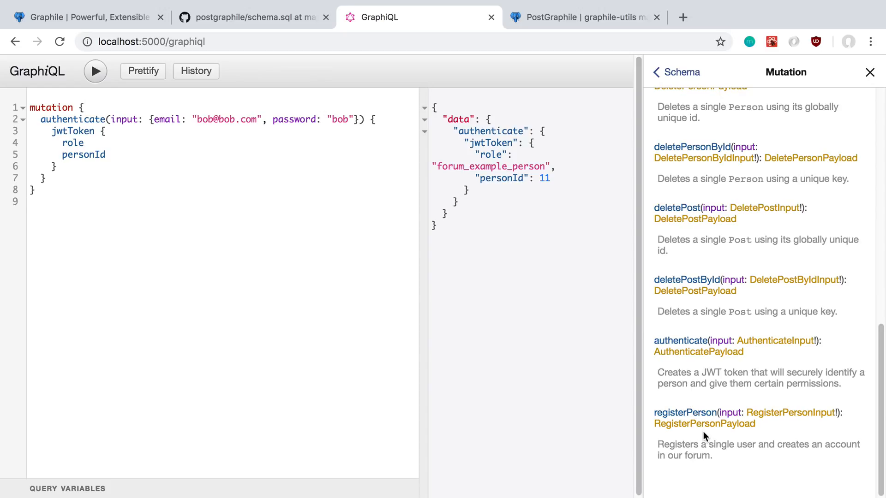
mouse_move(681, 341)
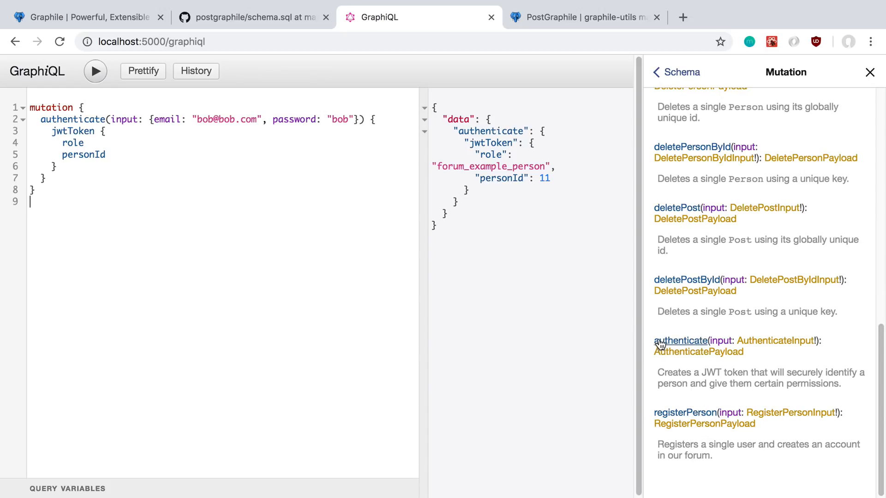
mouse_move(287, 24)
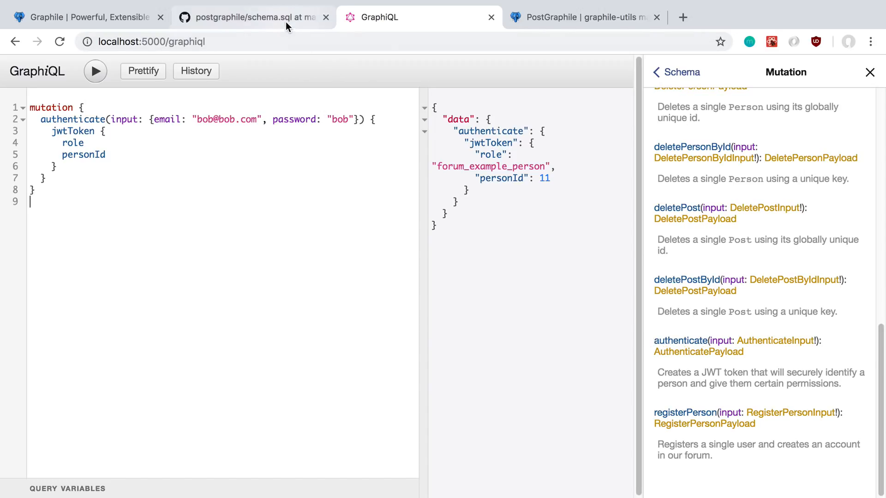
Step: Compare the SQL authenticate function's email and password arguments with GraphiQL's AuthenticateInput fields
click(251, 18)
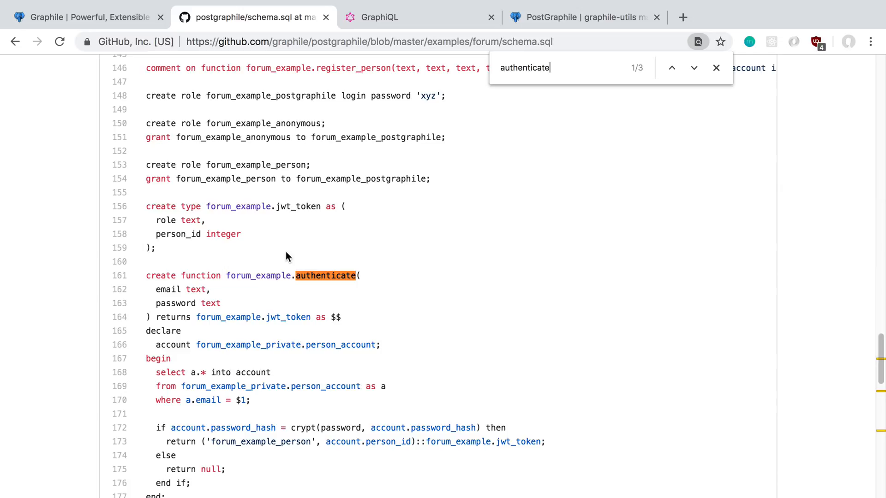
scroll(down, 3)
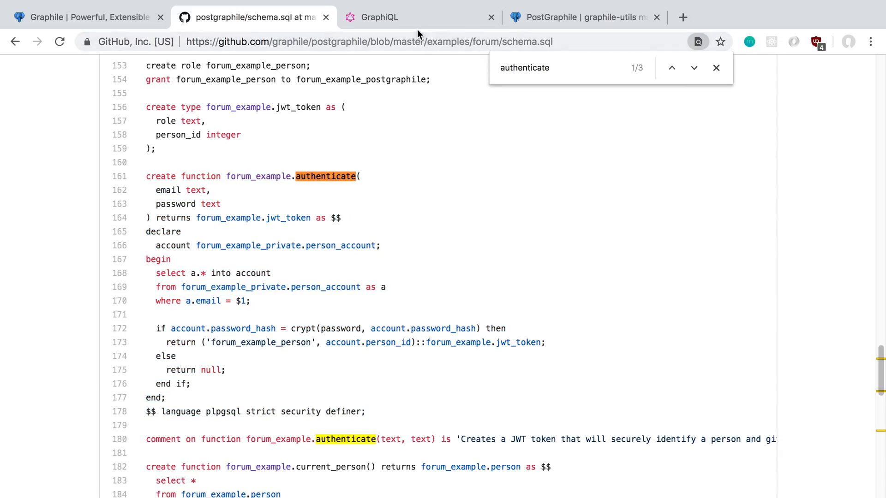
click(378, 17)
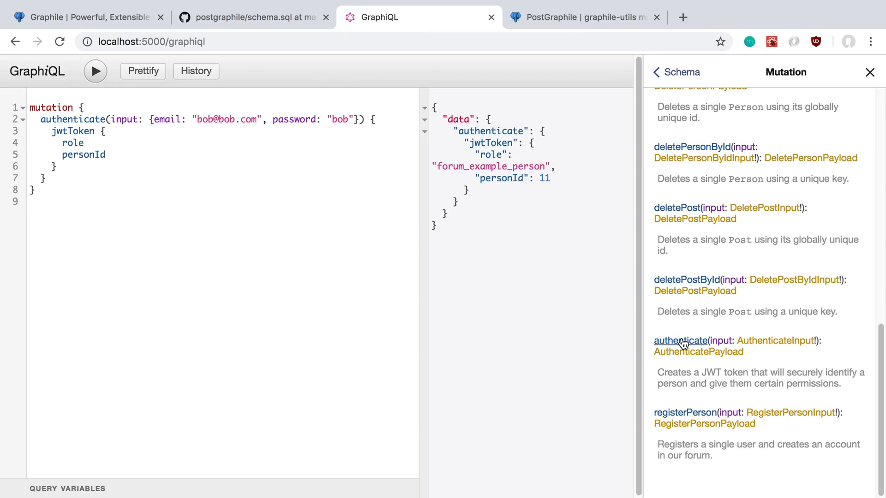
click(255, 17)
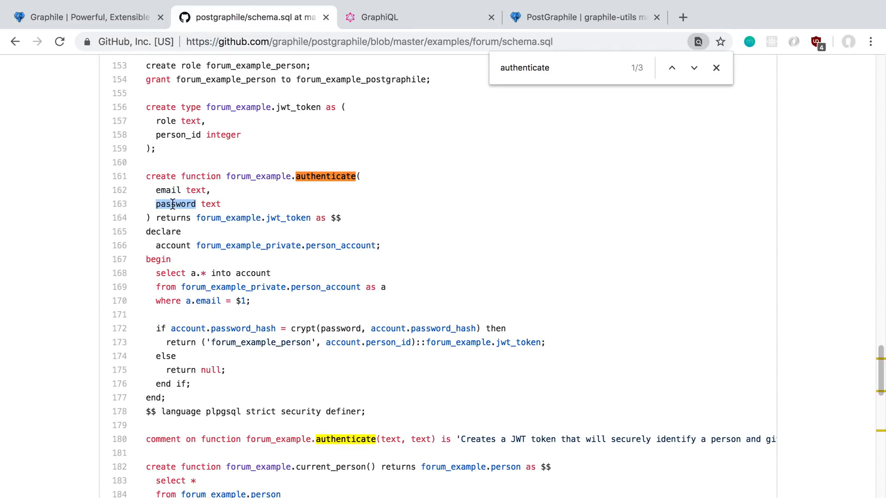
click(373, 17)
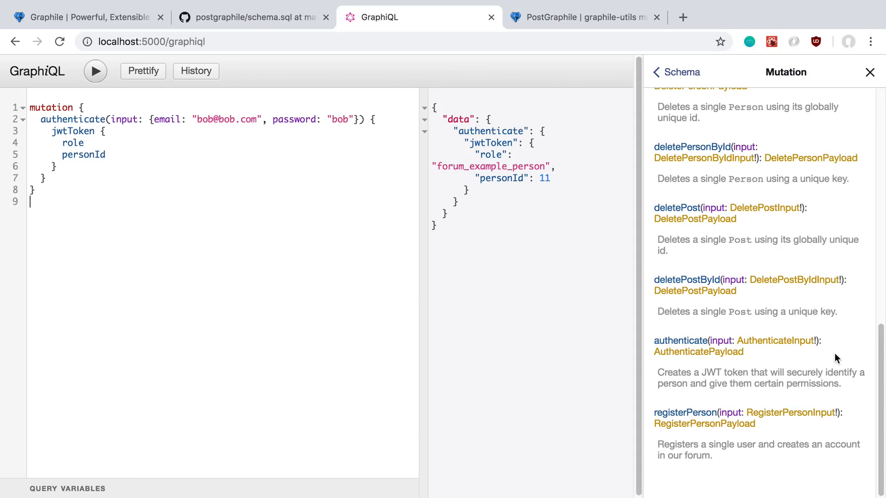
click(775, 341)
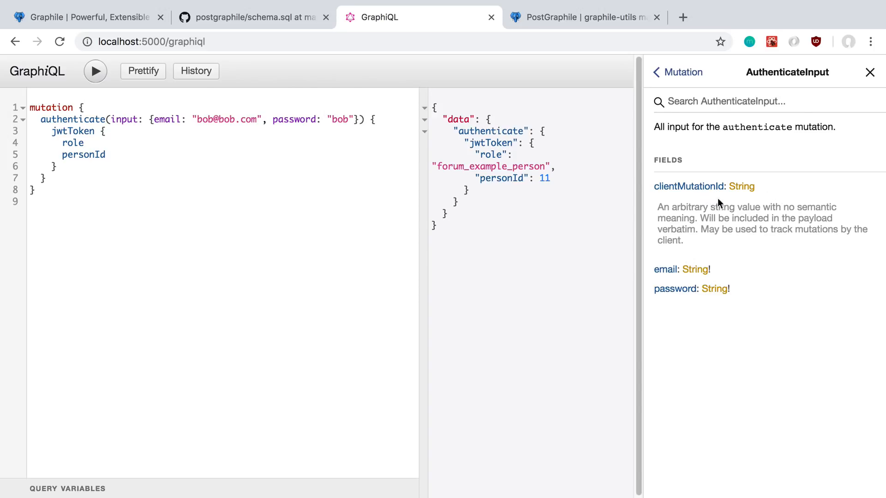
mouse_move(718, 211)
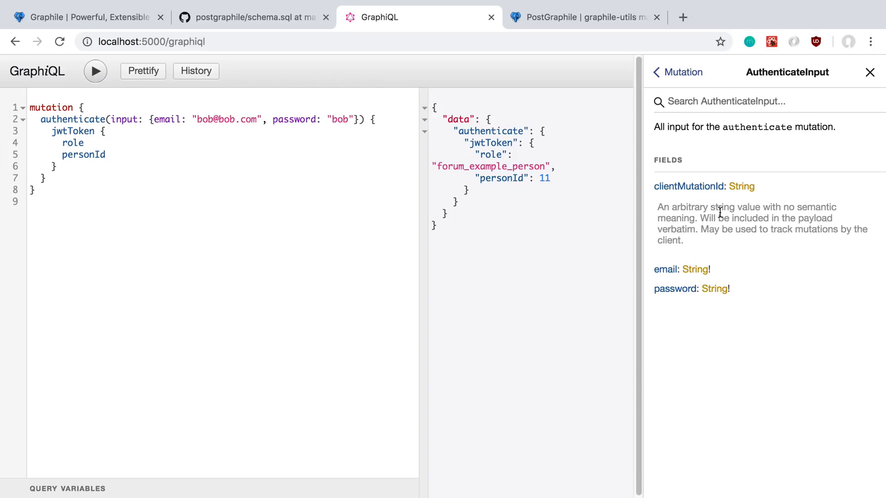
click(252, 17)
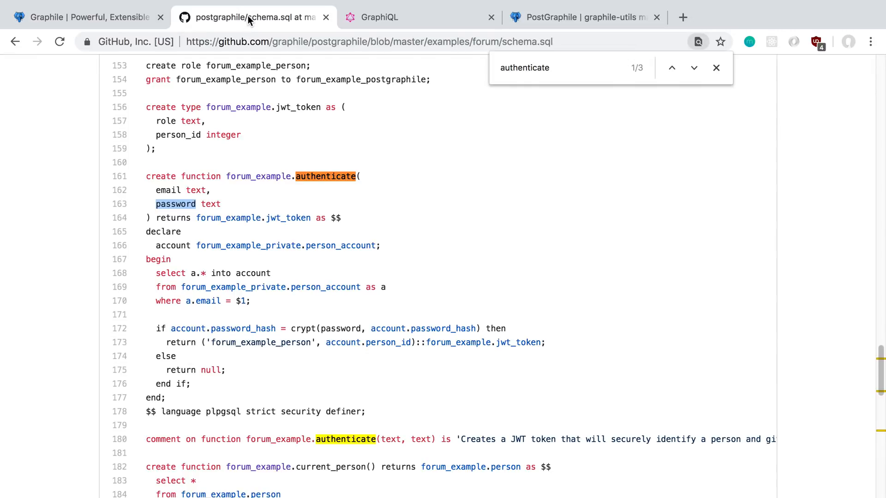
mouse_move(266, 172)
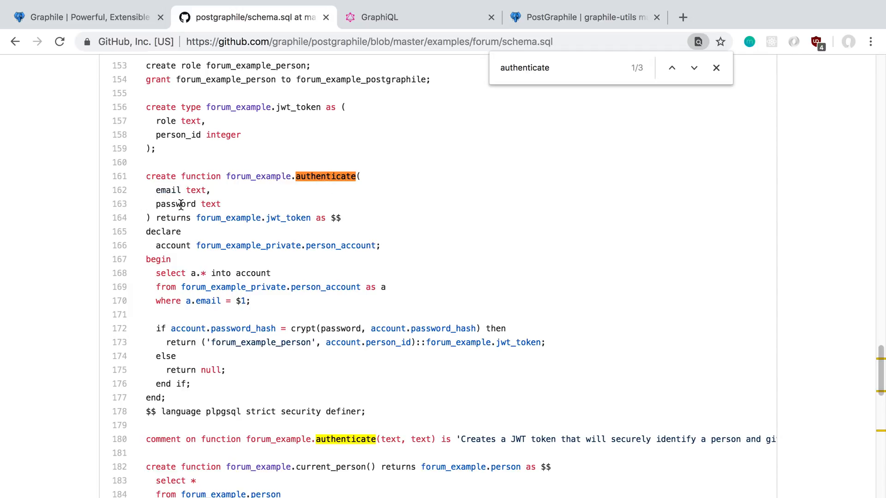
mouse_move(299, 203)
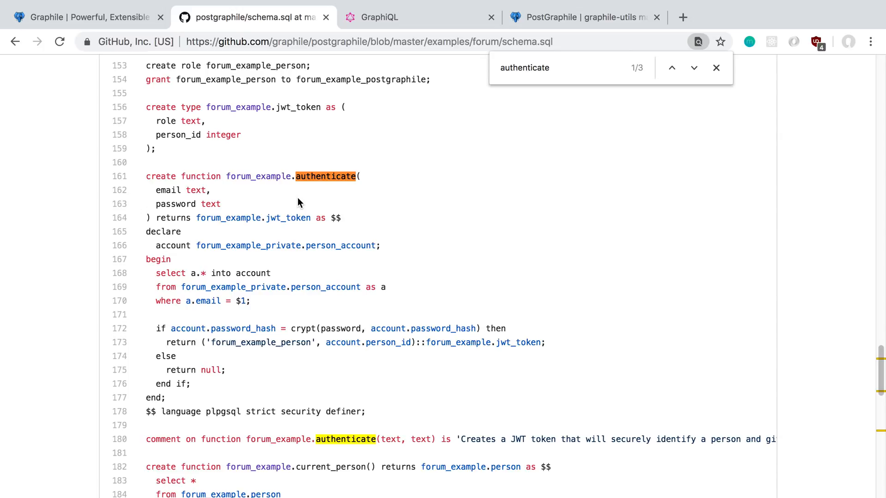
mouse_move(397, 284)
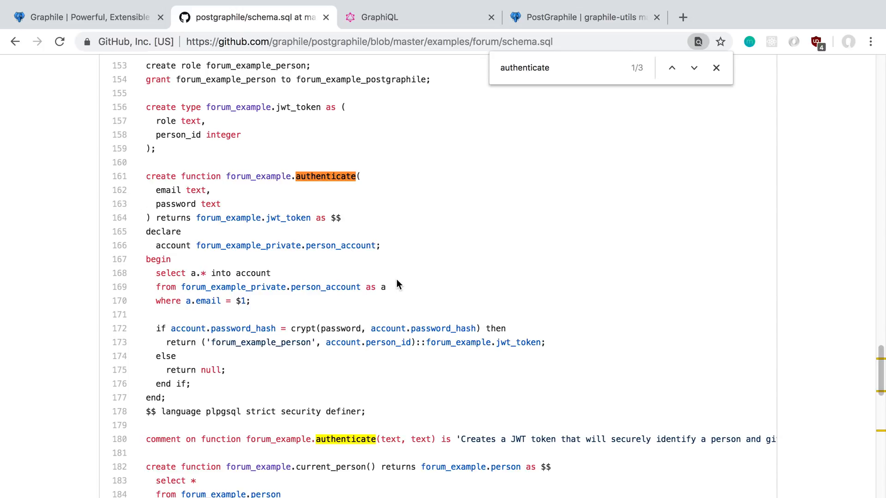
Step: Scroll down through the authenticate function and its grants in schema.sql
scroll(down, 3)
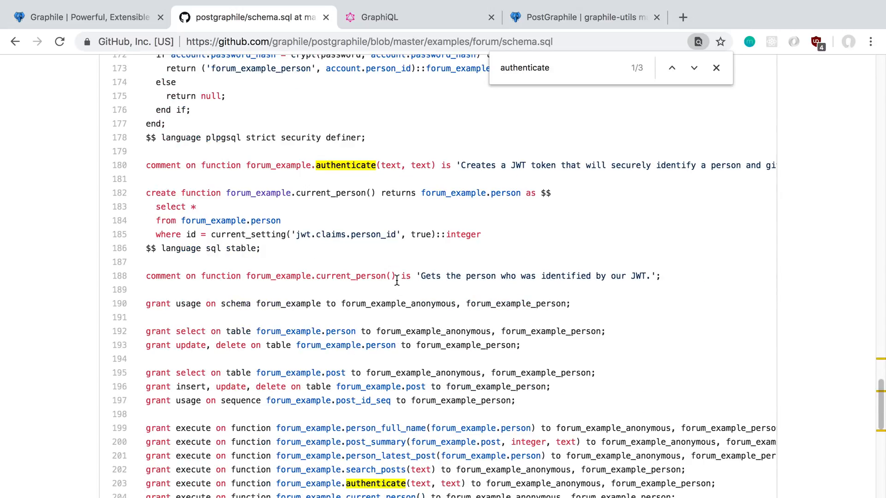
scroll(down, 3)
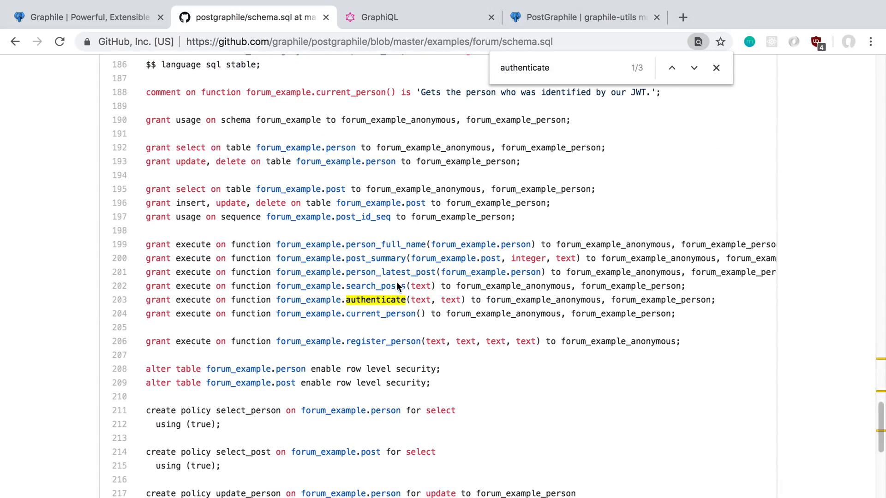
scroll(down, 3)
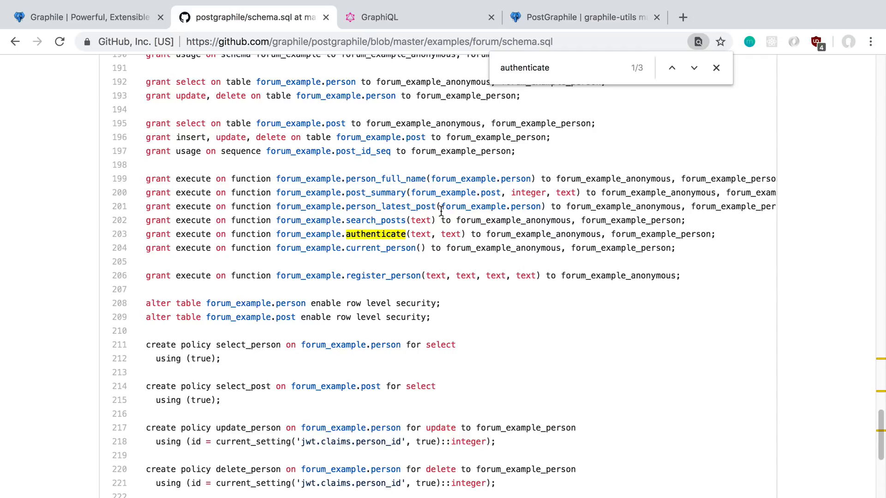
mouse_move(511, 234)
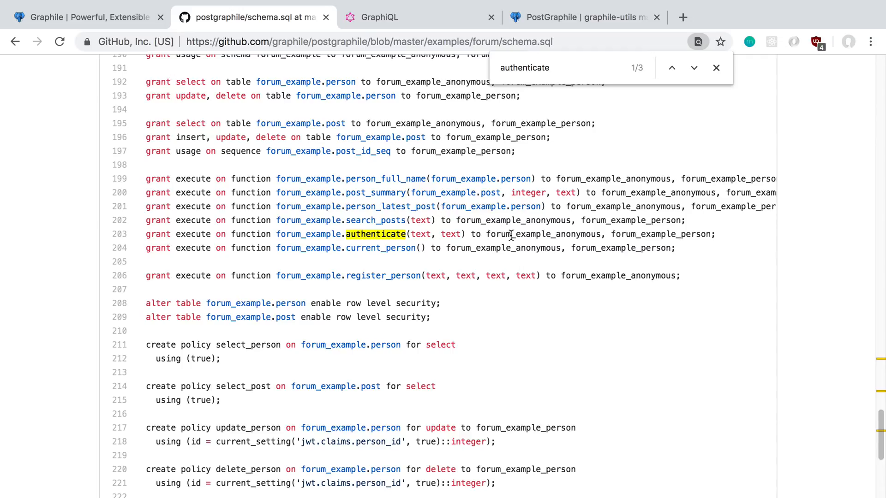
mouse_move(553, 266)
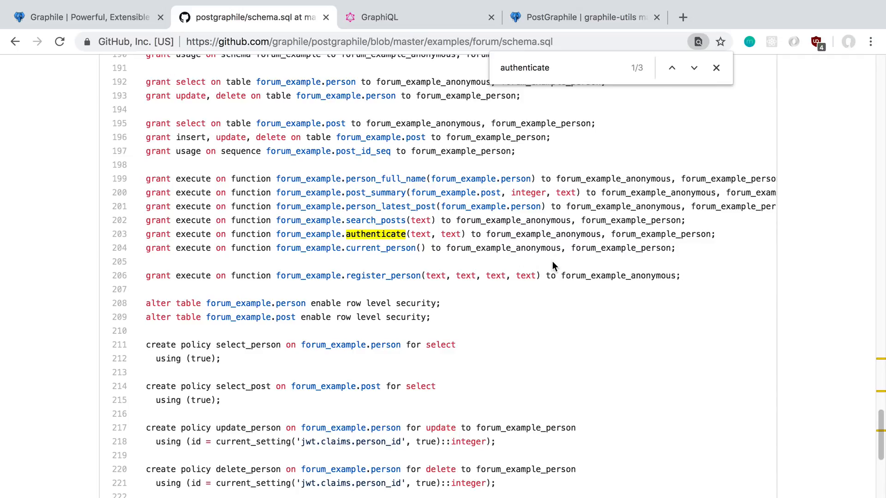
scroll(down, 3)
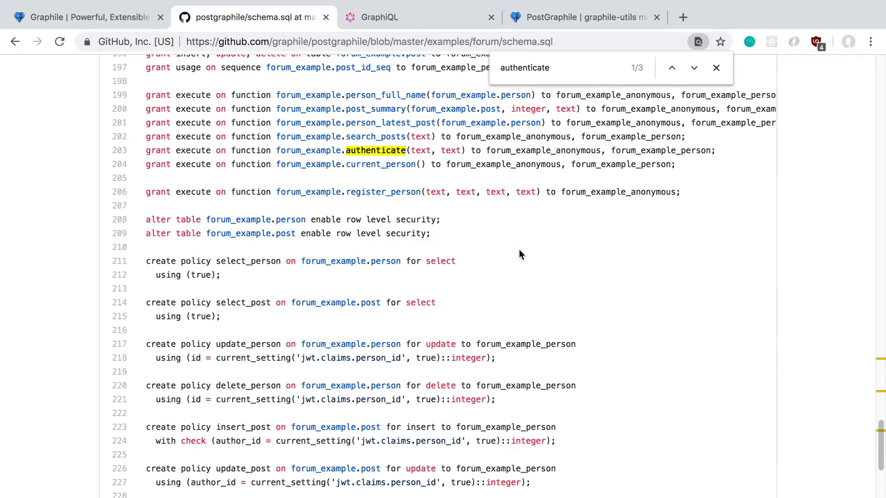
scroll(down, 3)
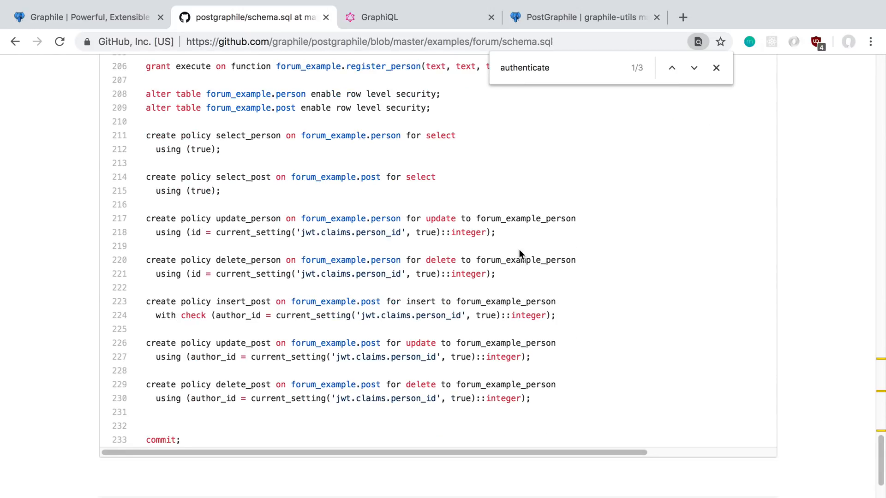
mouse_move(517, 234)
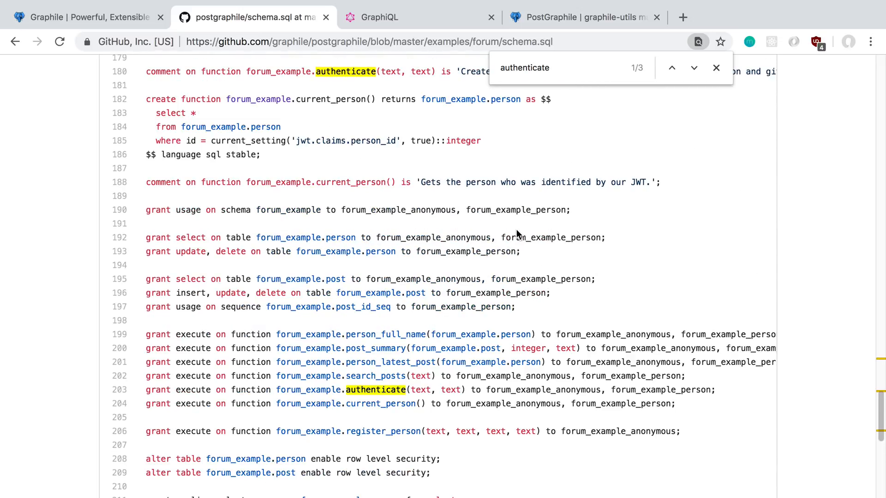
Step: Scroll back up and return to GraphiQL's authenticate JWT result
scroll(up, 3)
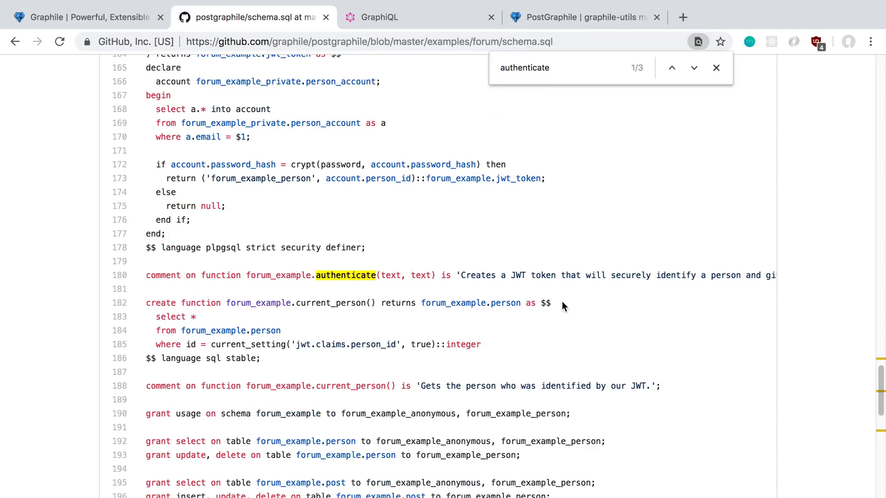
scroll(up, 3)
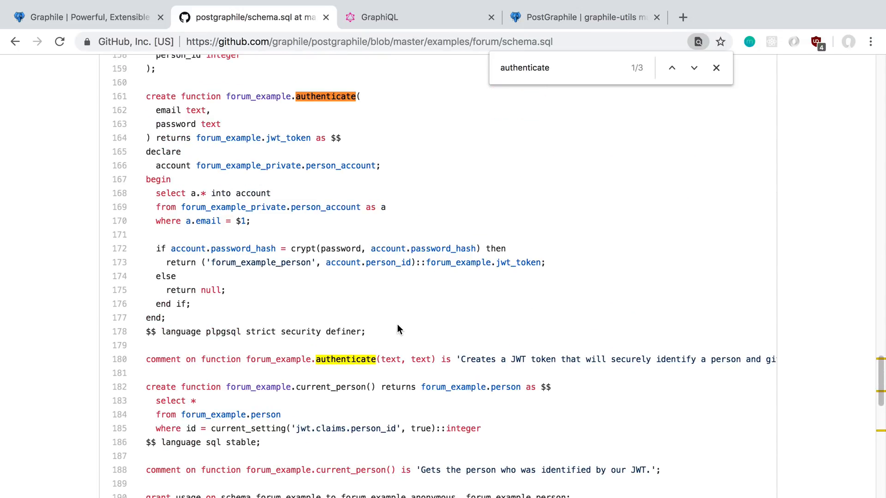
scroll(up, 3)
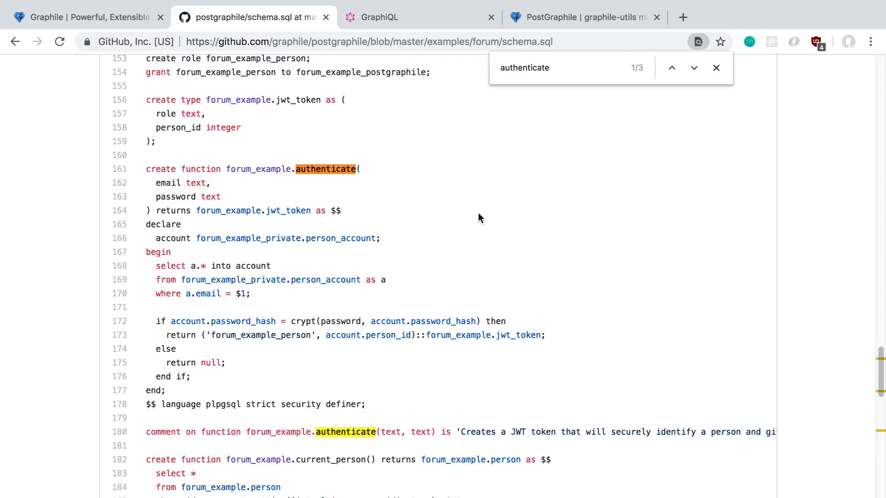
scroll(up, 3)
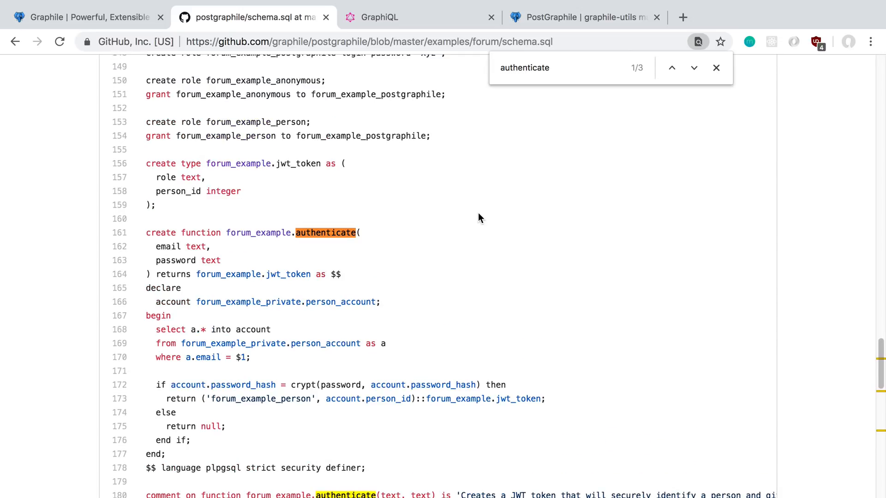
mouse_move(273, 176)
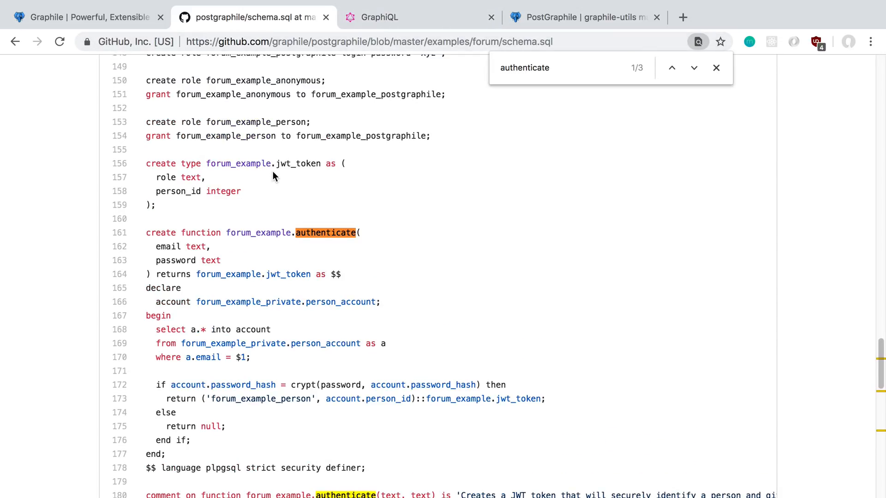
click(372, 17)
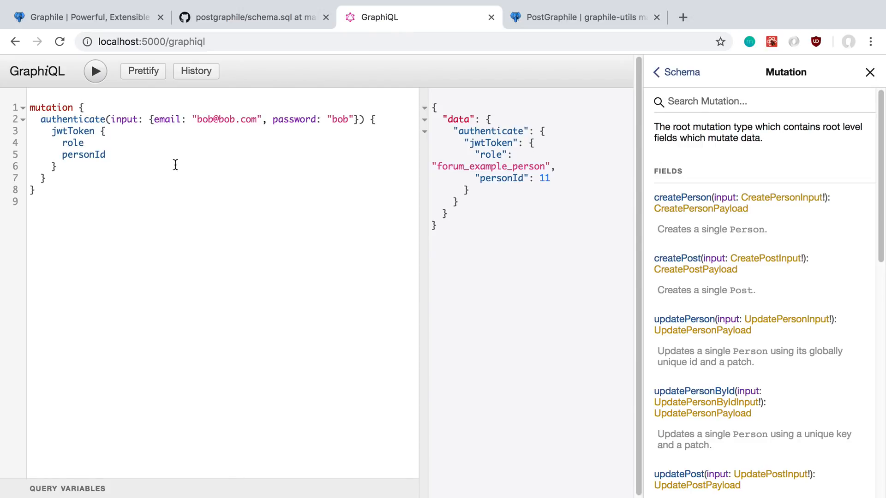
mouse_move(253, 168)
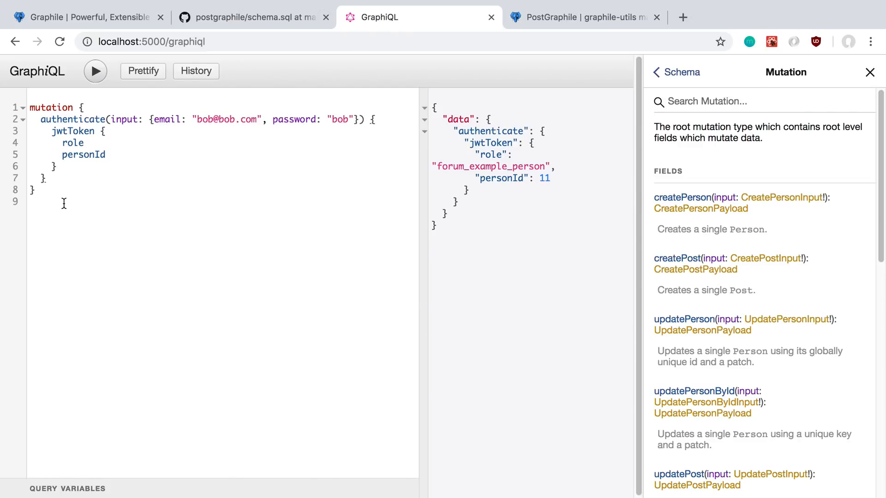
Step: Browse docs from the Schema root through Query and PeopleConnection to Person's fields
click(676, 72)
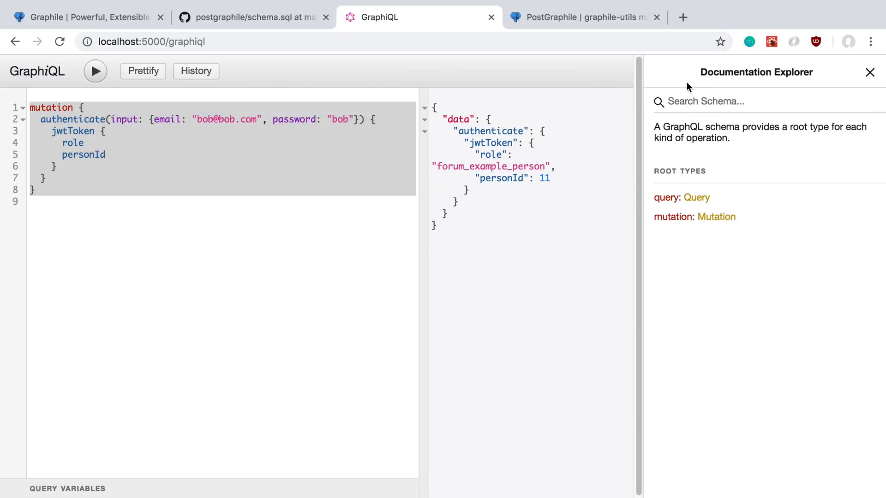
click(697, 197)
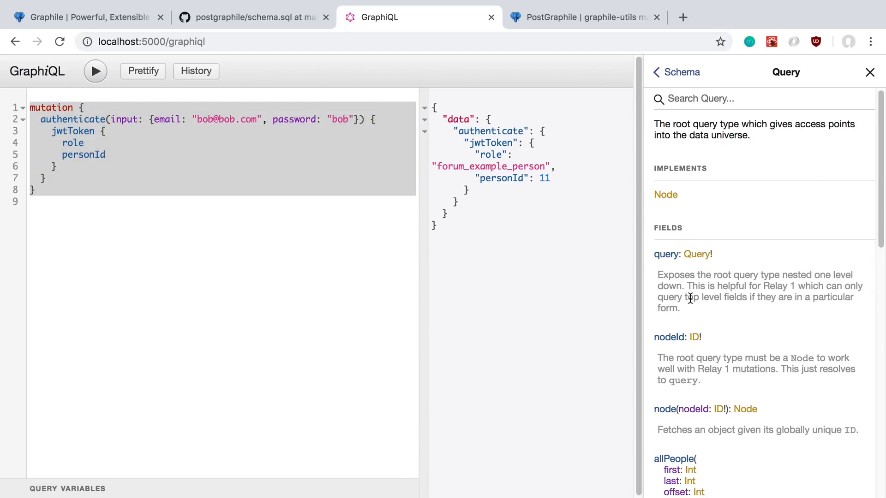
scroll(down, 3)
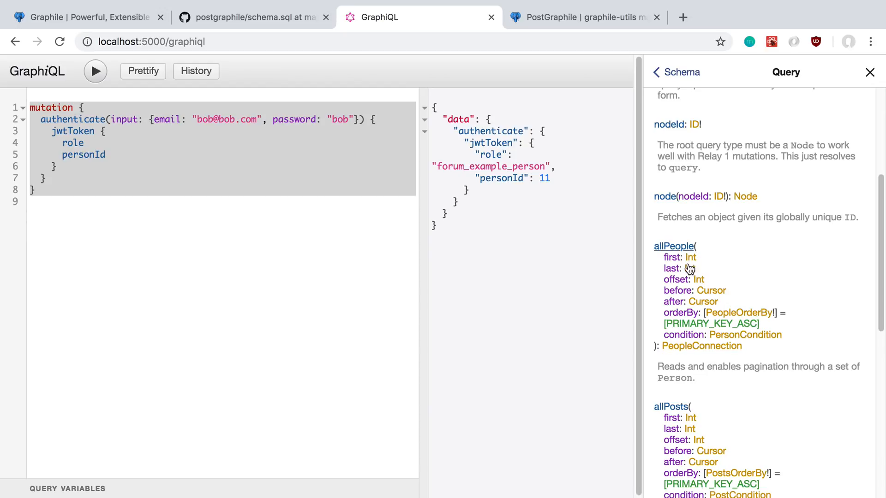
click(702, 345)
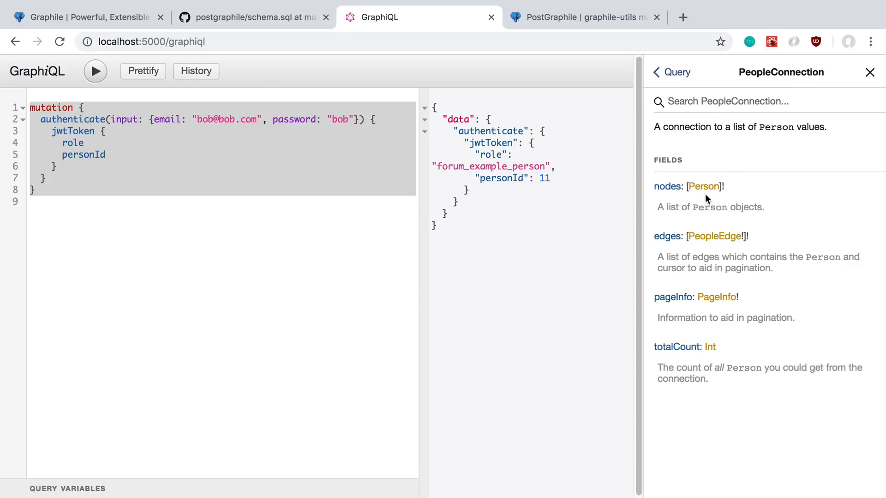
click(703, 187)
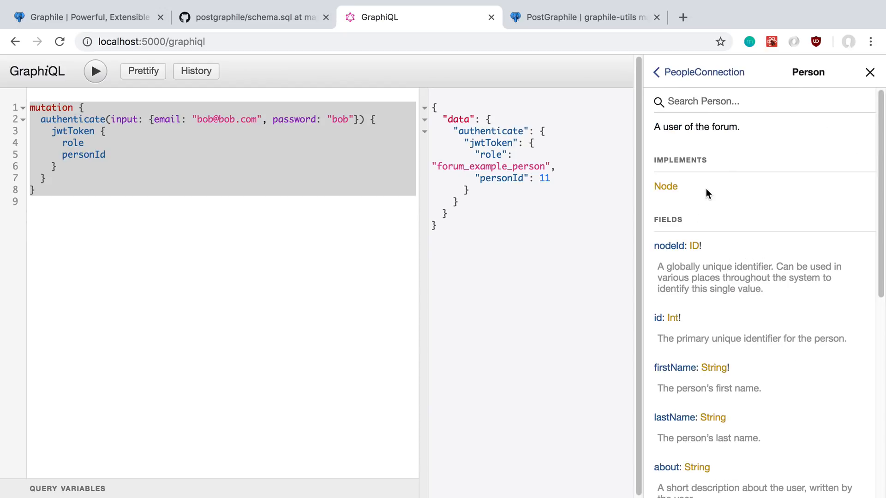
scroll(down, 3)
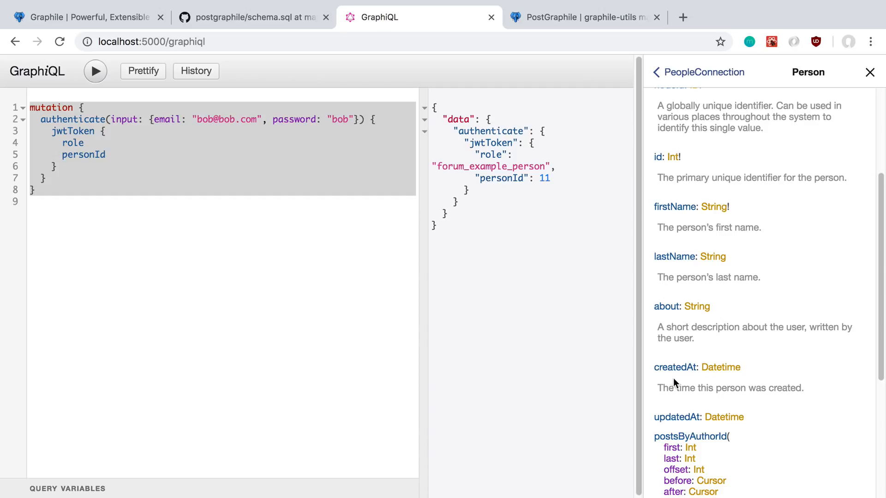
click(254, 17)
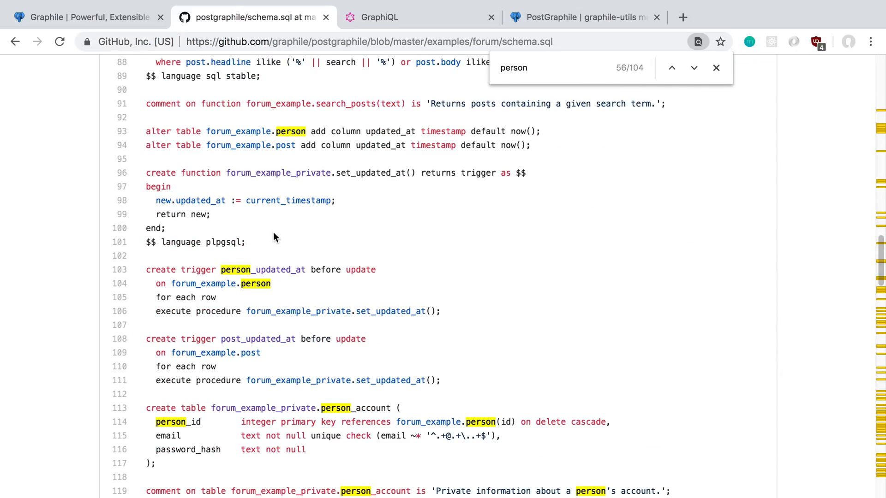
Step: Bring the forum_example.person table into view and close the 'person' search
scroll(up, 3)
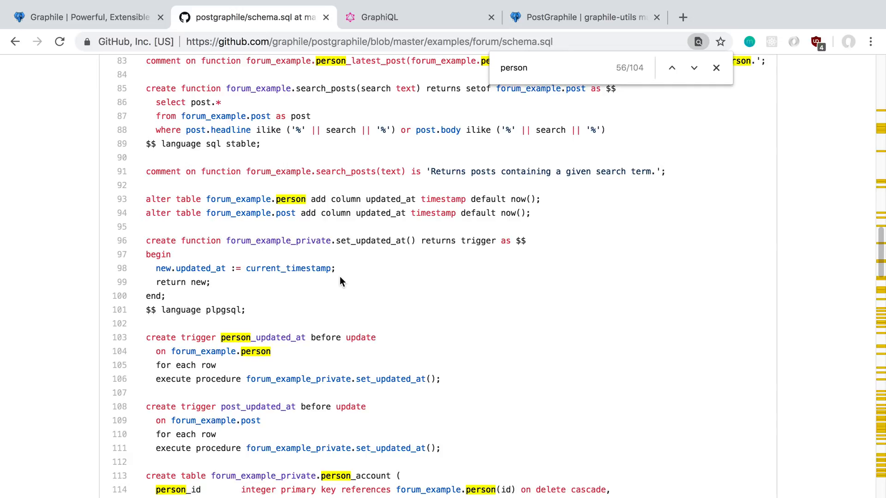
scroll(down, 3)
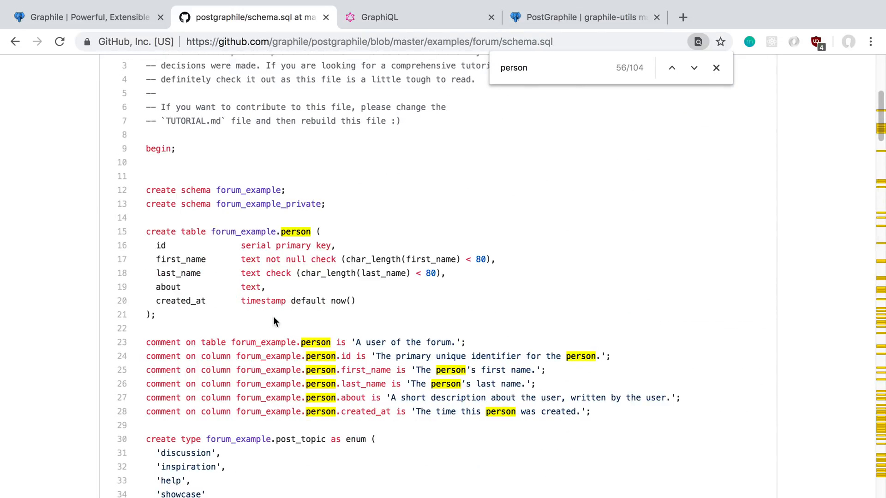
click(717, 68)
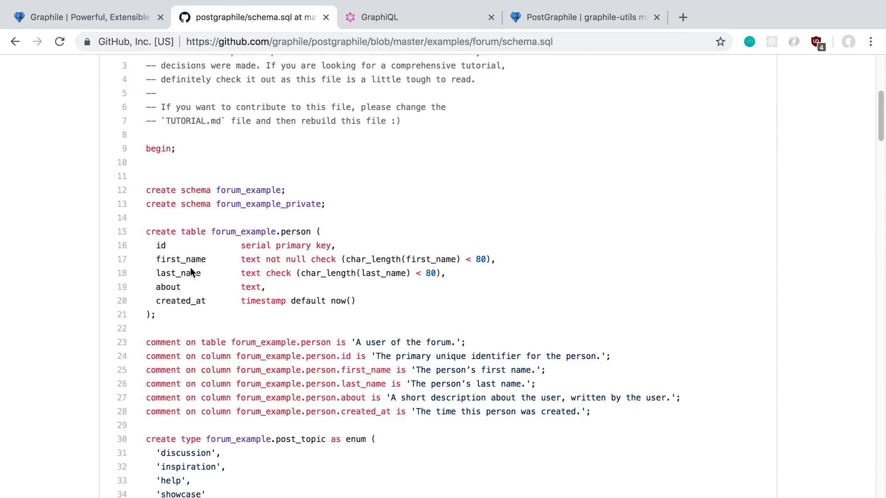
Step: Compare GraphiQL's Person fields, down to fullName and latestPost, with the SQL person table
click(375, 17)
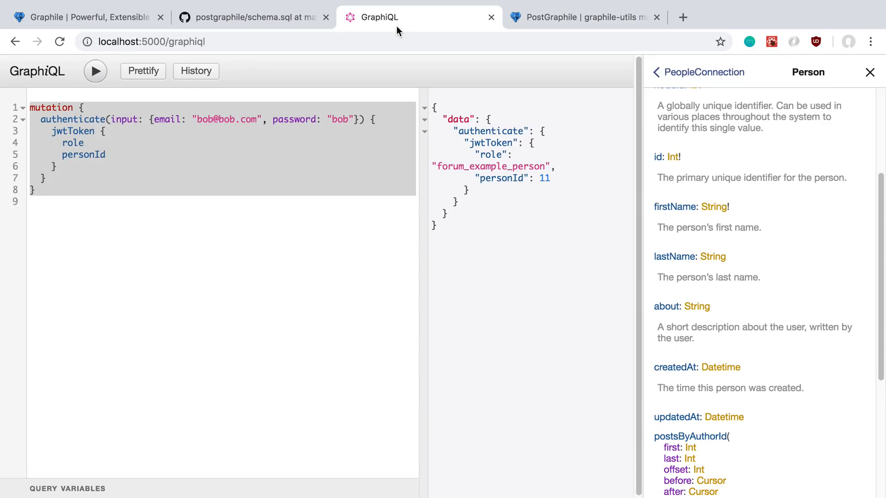
mouse_move(675, 207)
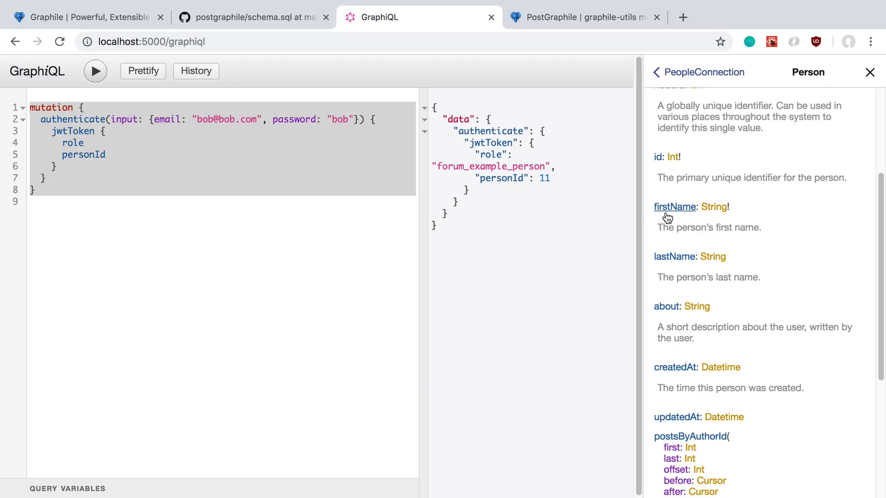
click(254, 17)
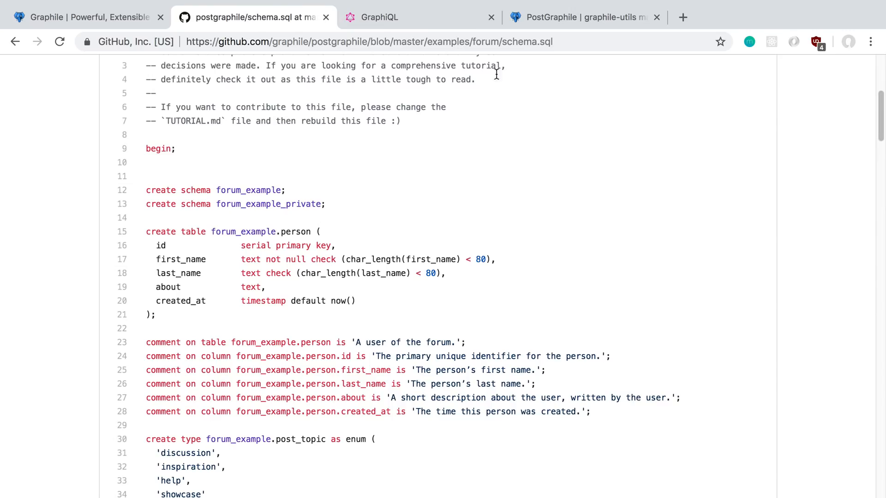
click(418, 17)
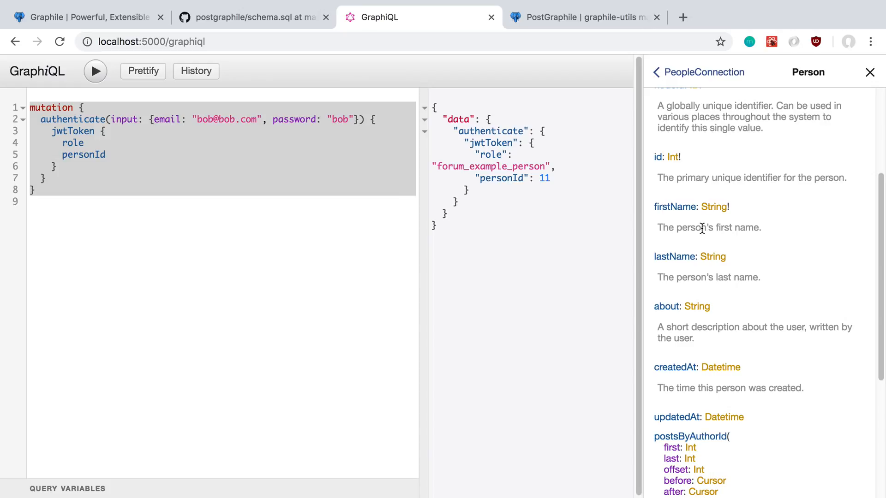
scroll(down, 3)
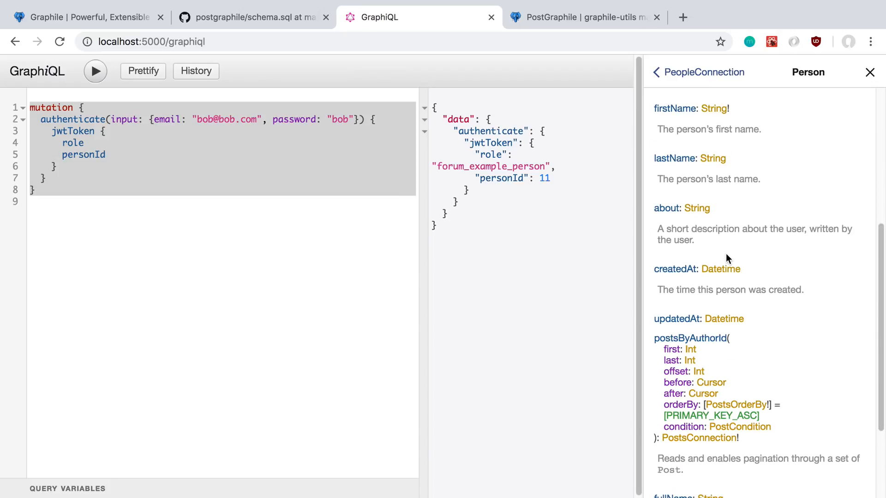
scroll(down, 3)
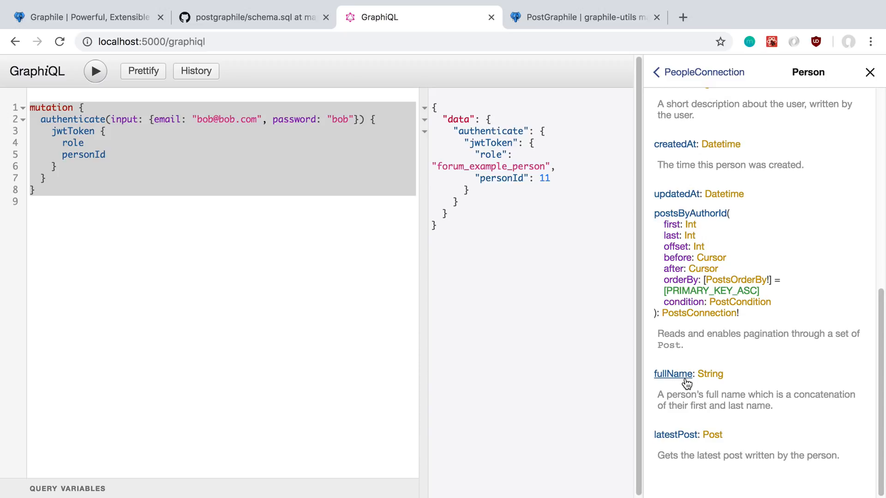
mouse_move(684, 381)
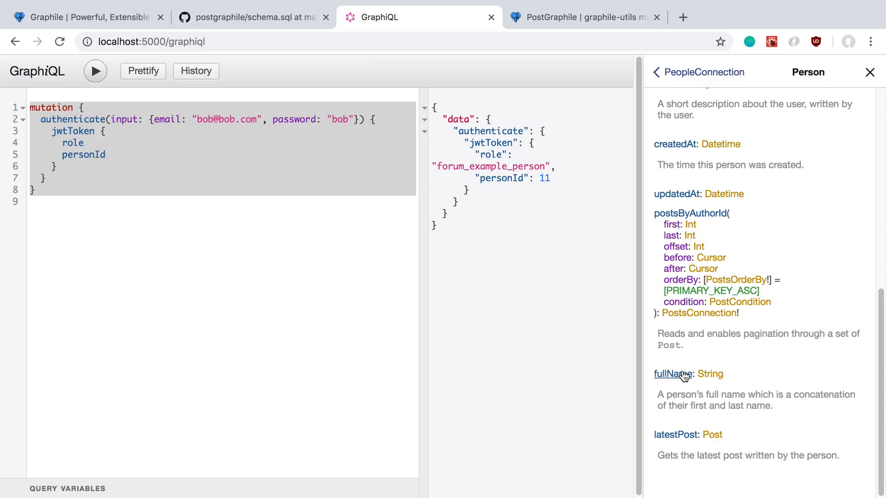
scroll(up, 3)
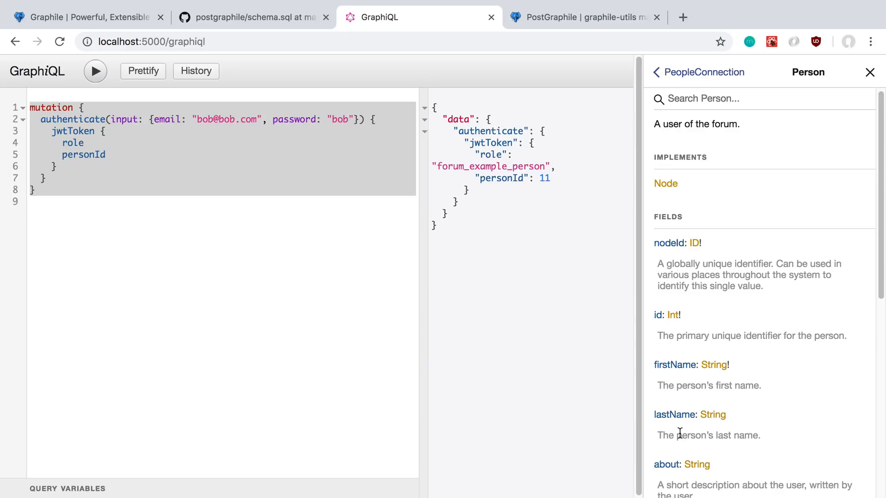
click(254, 18)
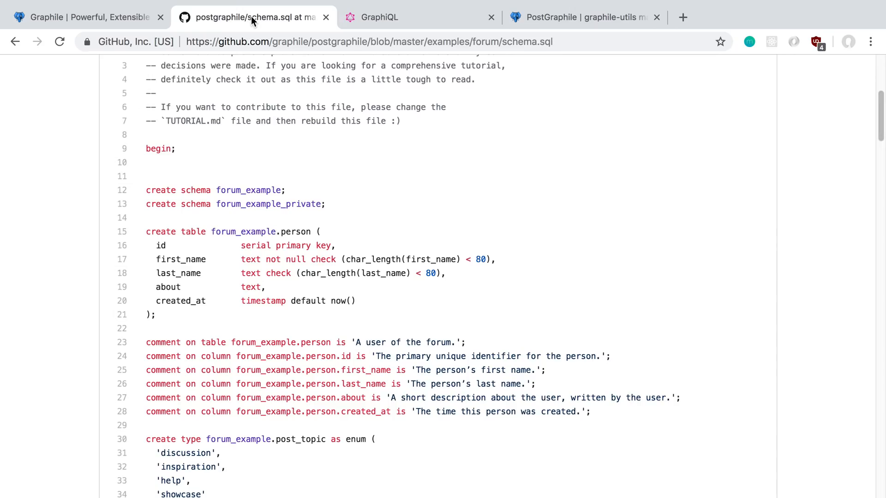
mouse_move(379, 36)
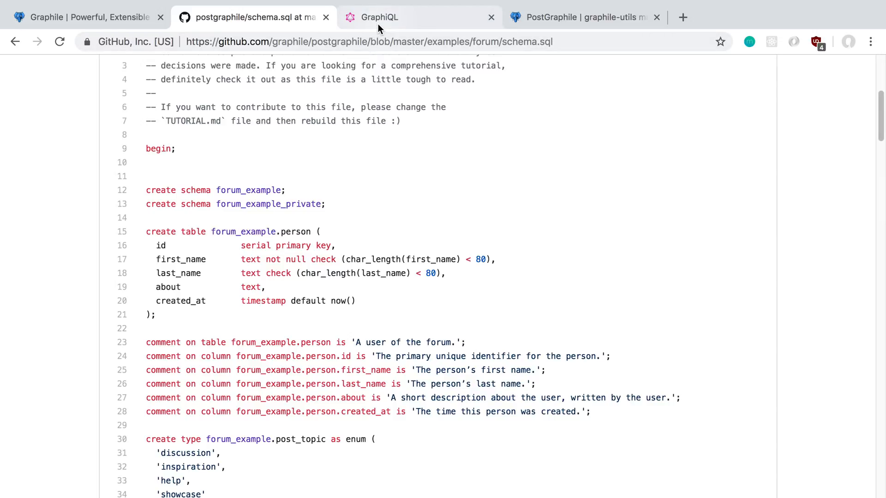
scroll(down, 3)
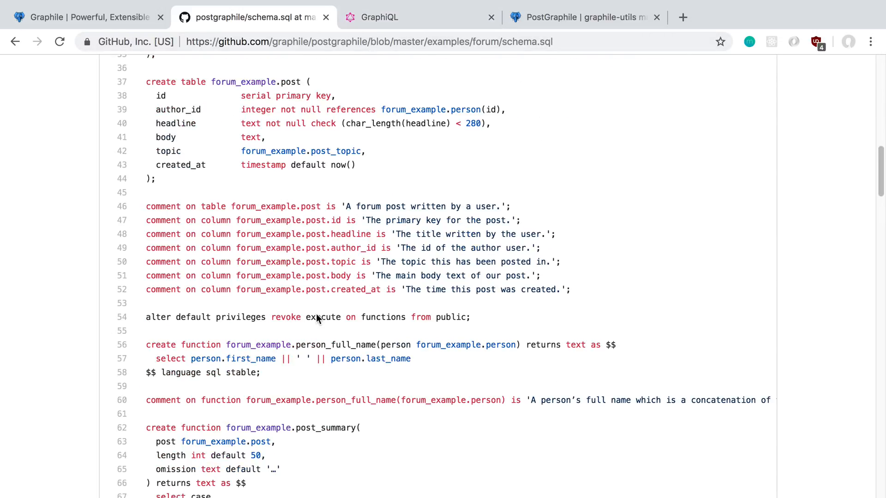
scroll(down, 3)
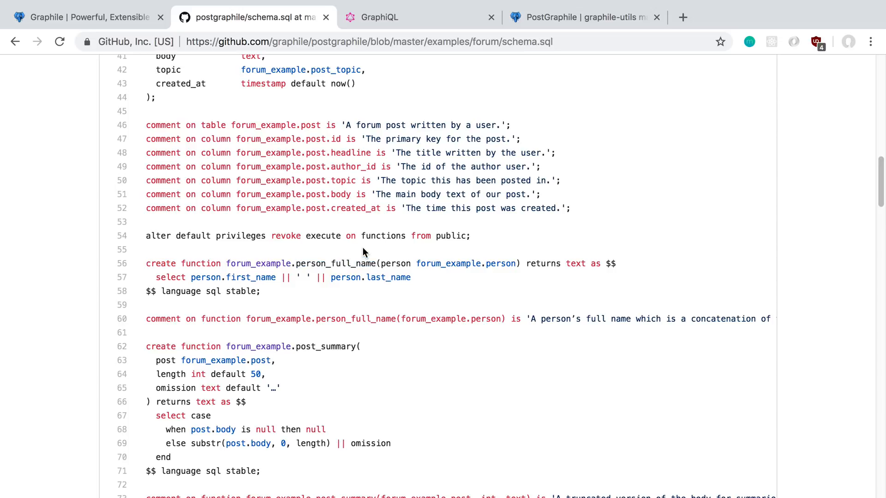
mouse_move(188, 275)
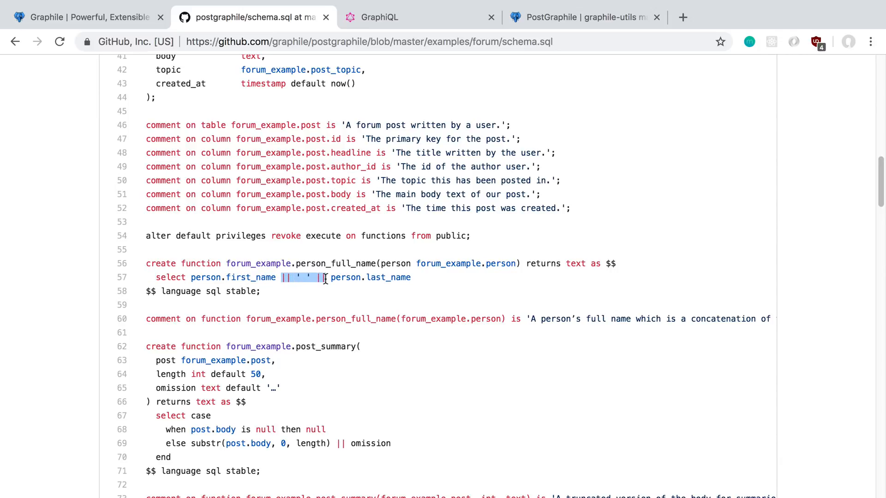
click(372, 17)
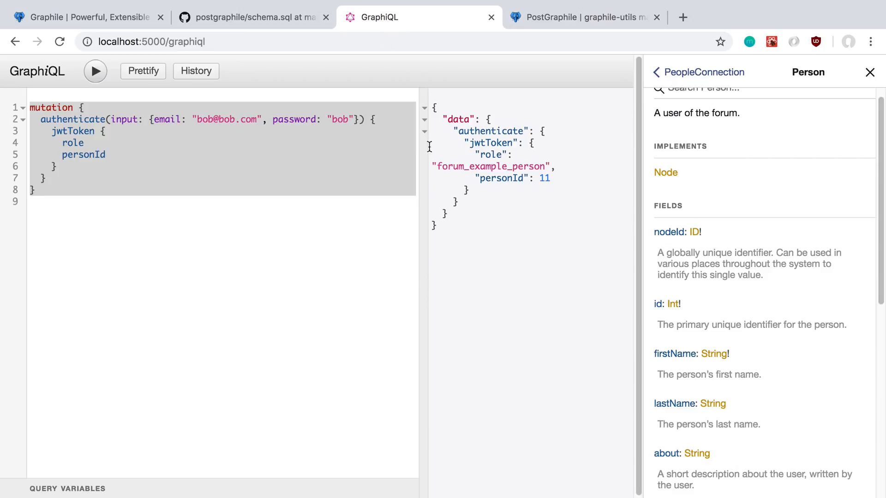
mouse_move(622, 430)
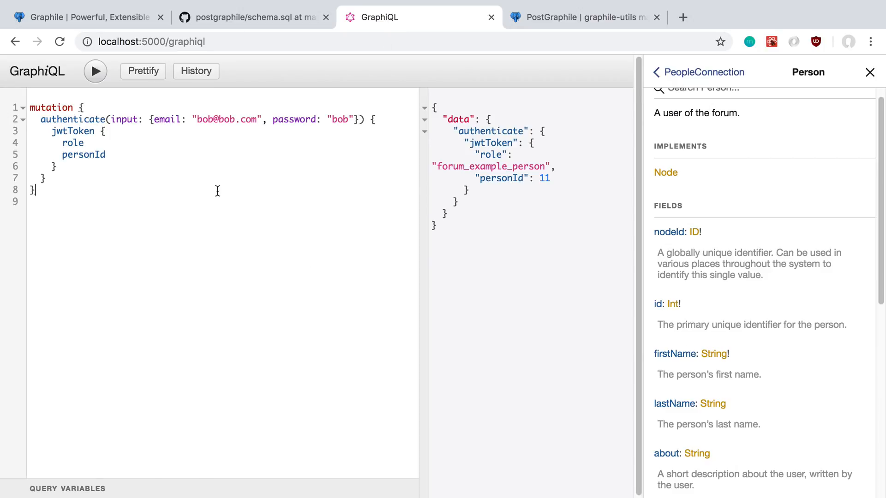
click(253, 17)
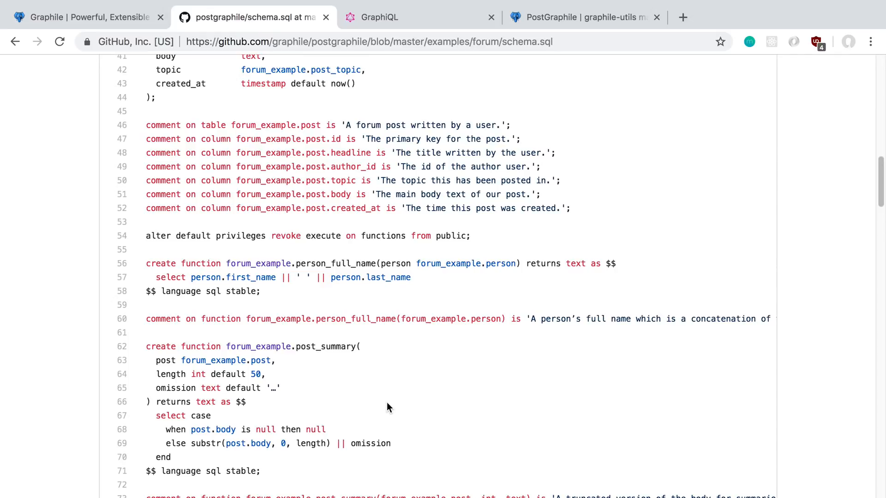
mouse_move(373, 364)
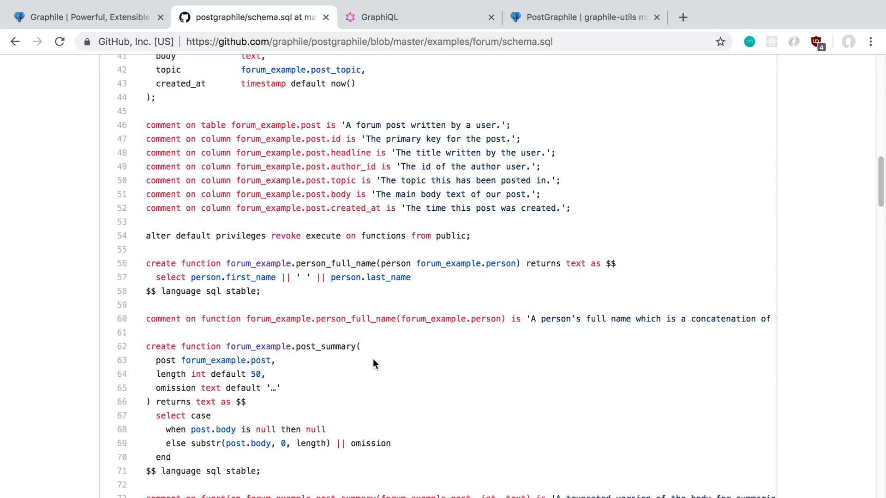
scroll(down, 3)
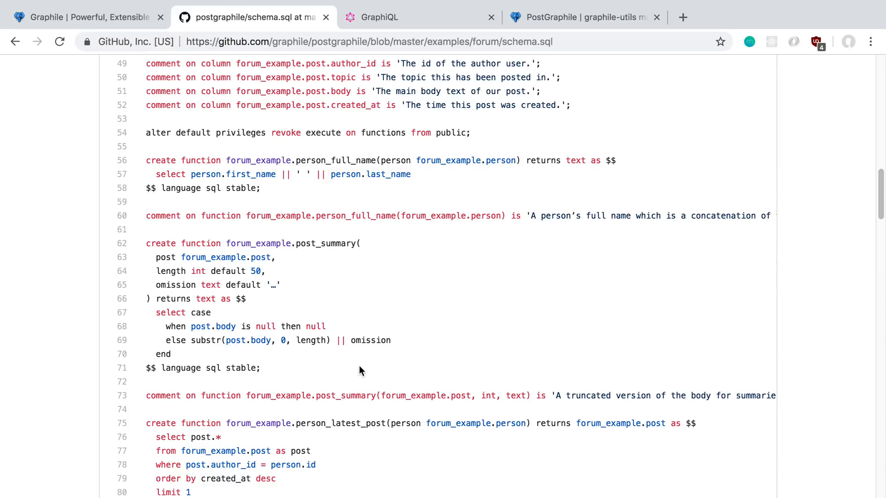
scroll(up, 3)
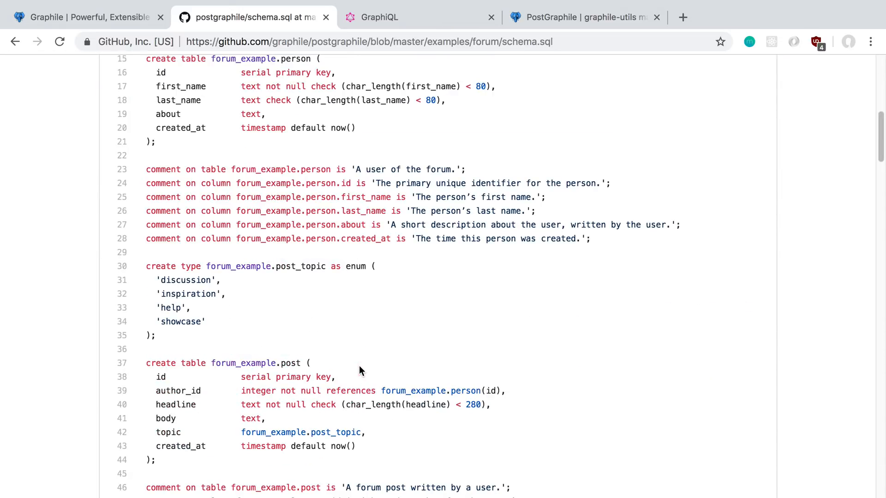
scroll(down, 3)
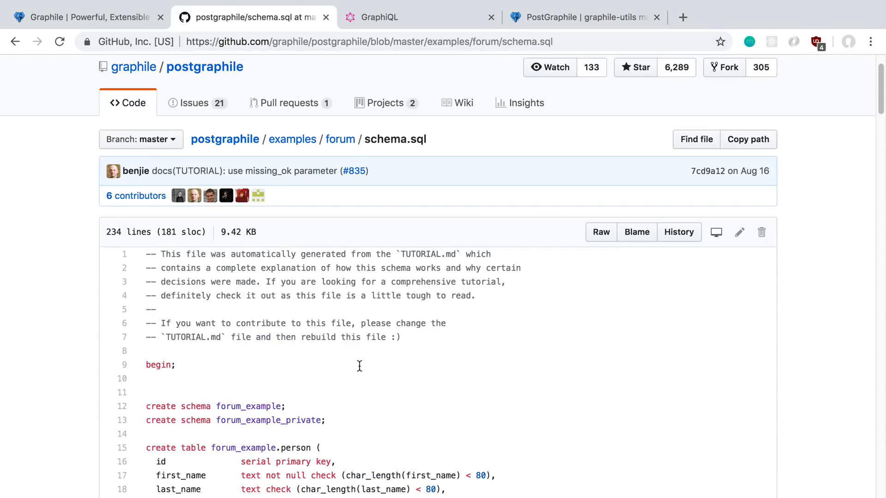
scroll(down, 3)
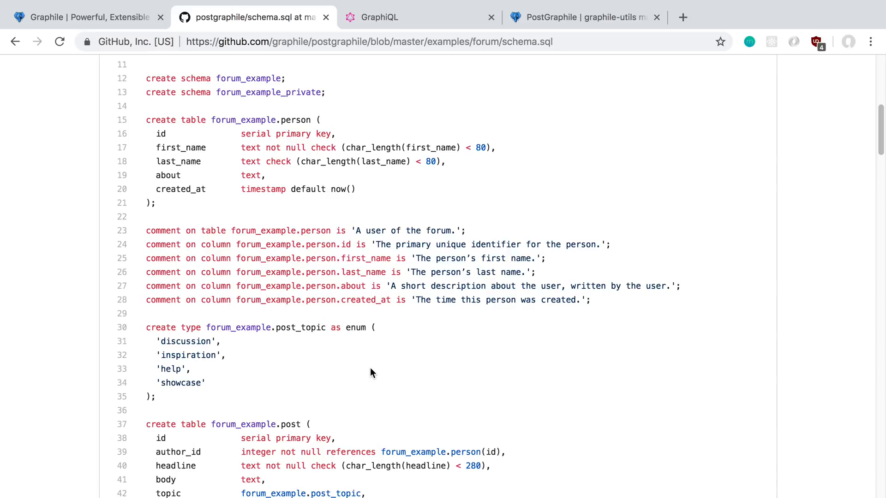
mouse_move(614, 99)
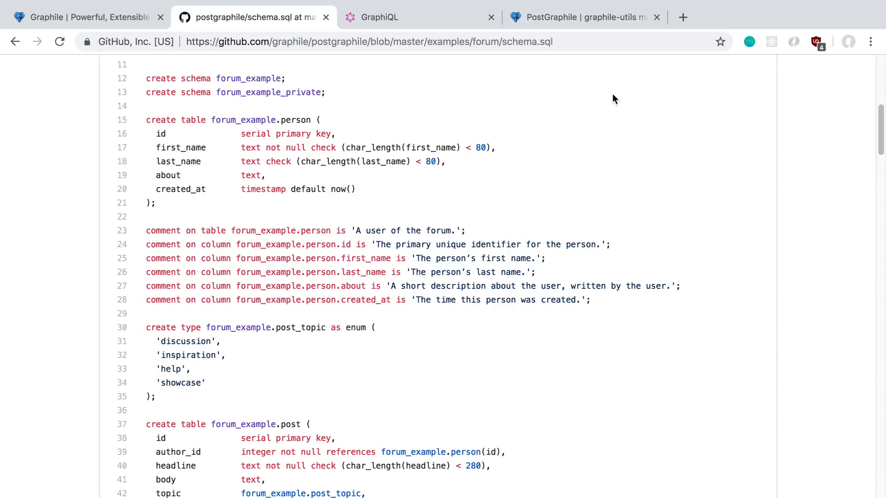
Step: Show the graphile-utils example plugin code with typeDefs and resolvers
click(576, 17)
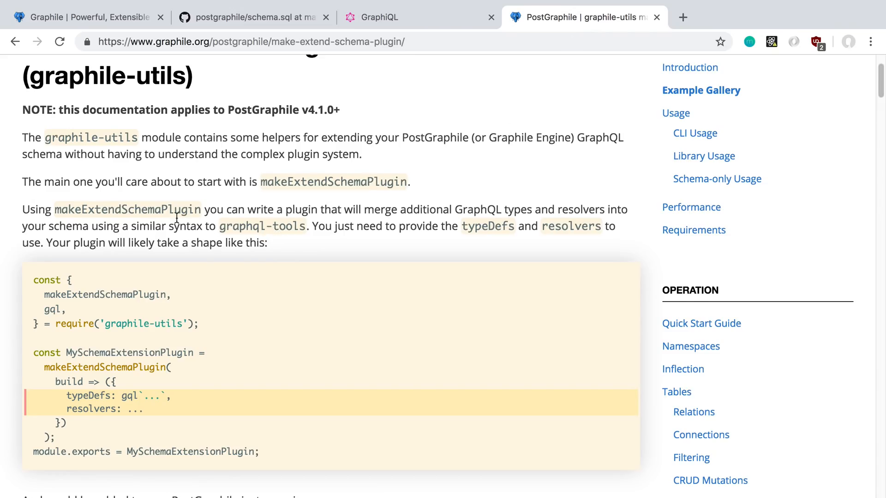
scroll(up, 3)
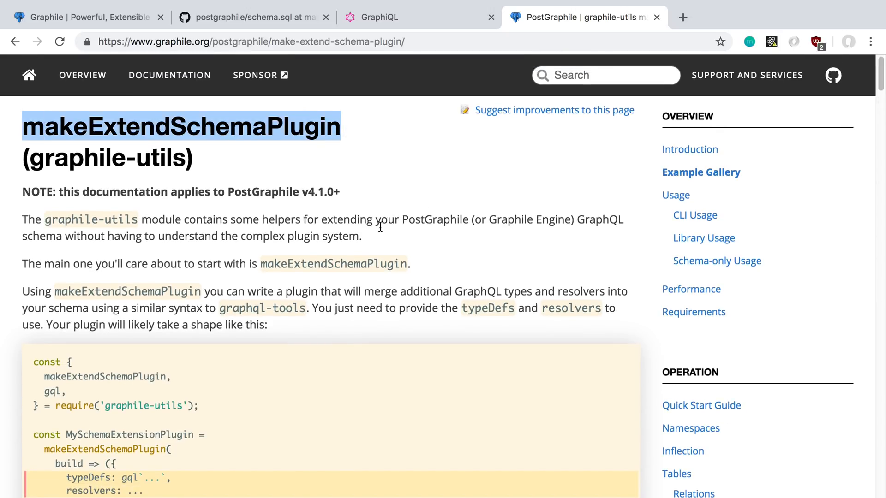
scroll(down, 3)
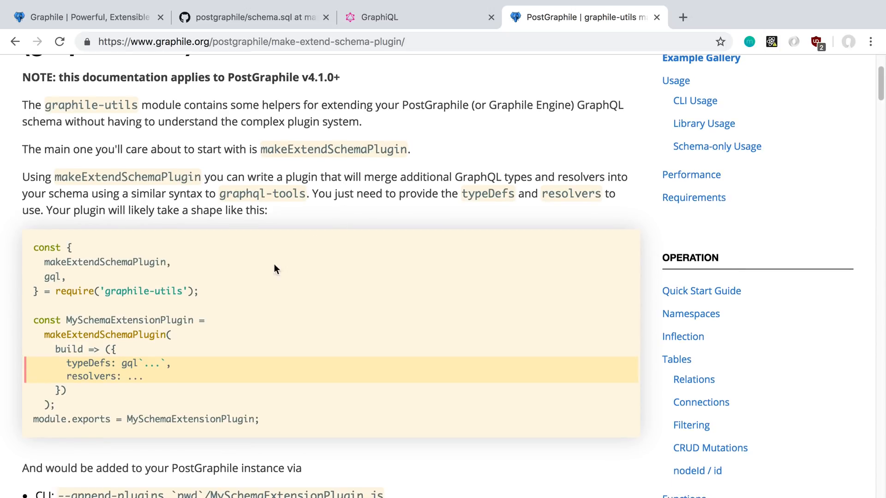
double_click(91, 376)
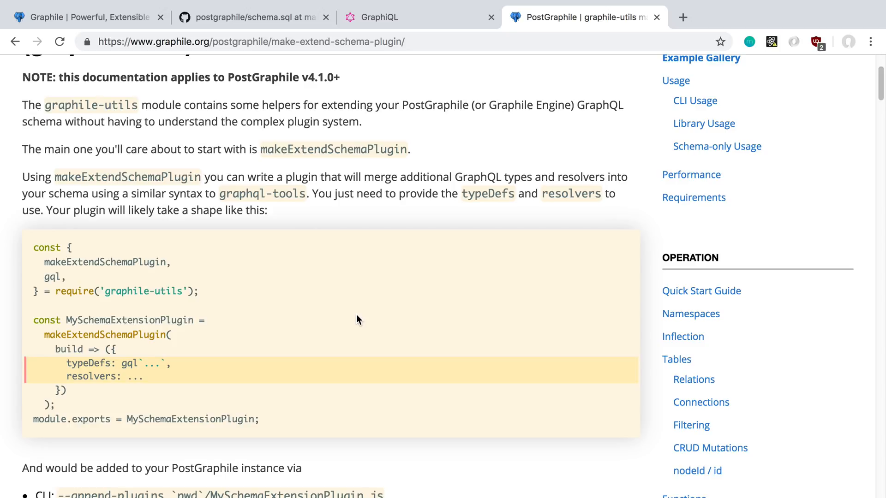
mouse_move(257, 348)
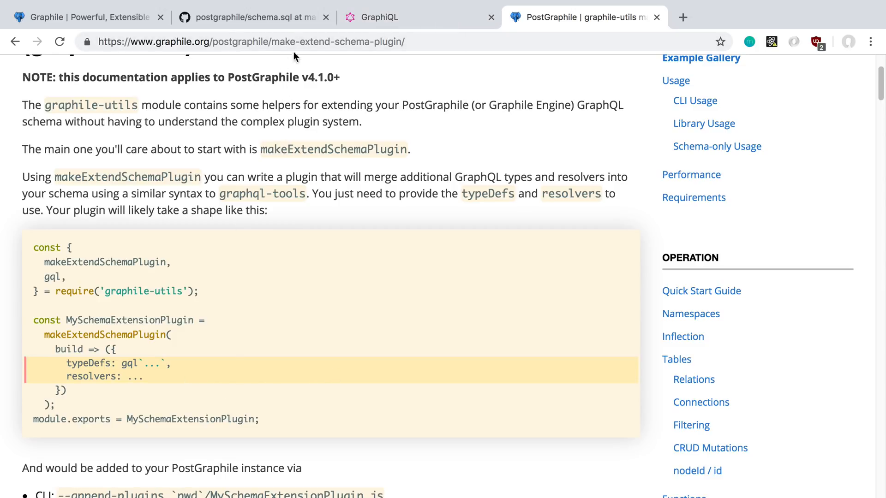
click(253, 17)
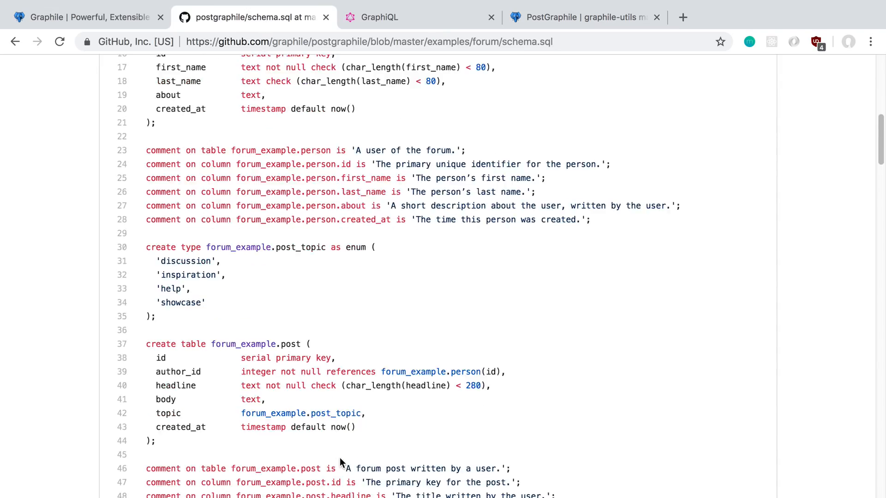
scroll(down, 3)
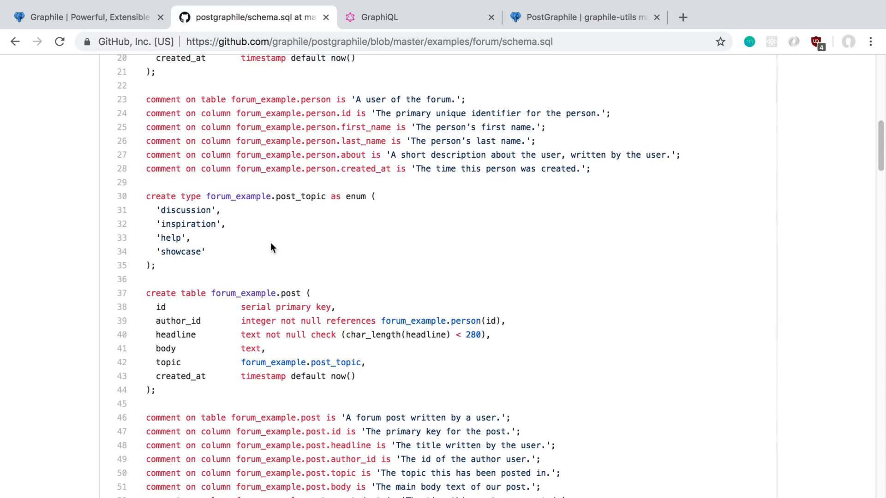
click(576, 17)
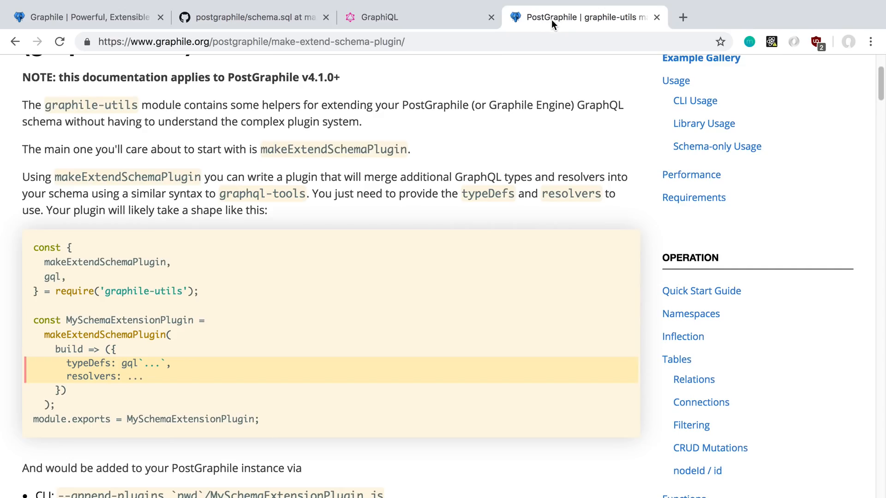
scroll(up, 3)
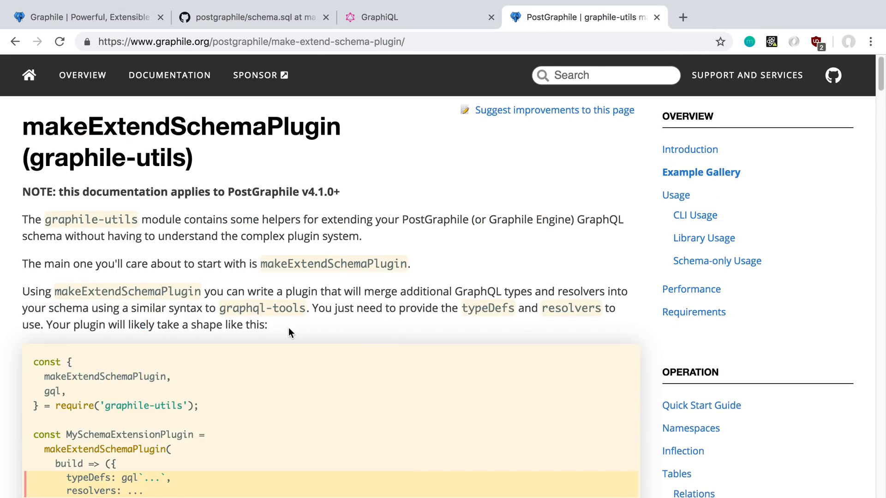
scroll(down, 3)
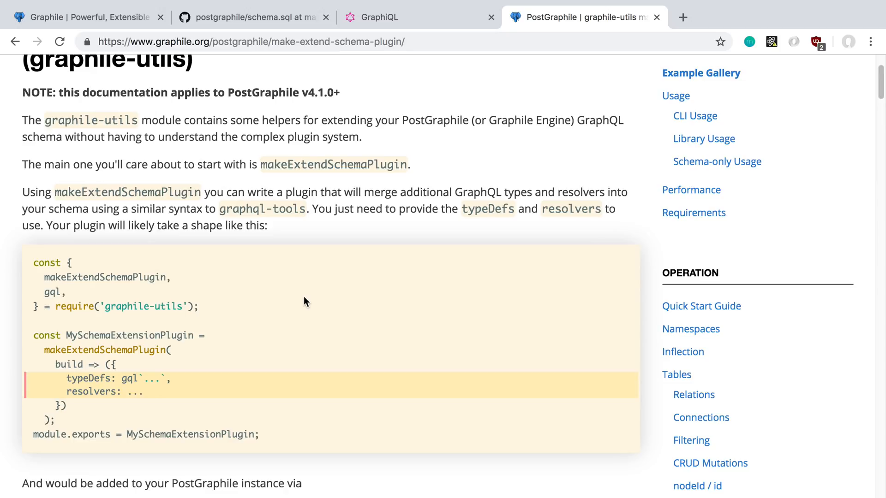